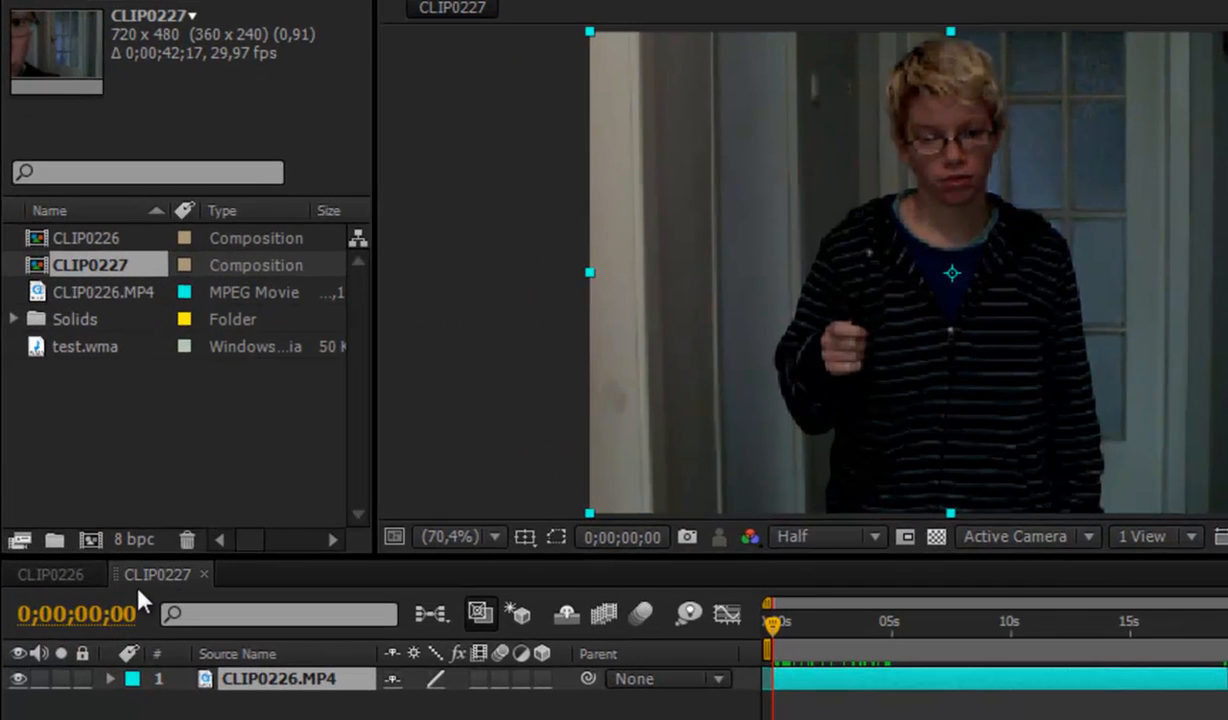
{"action": "mouse_move", "coordinate": [92, 540]}
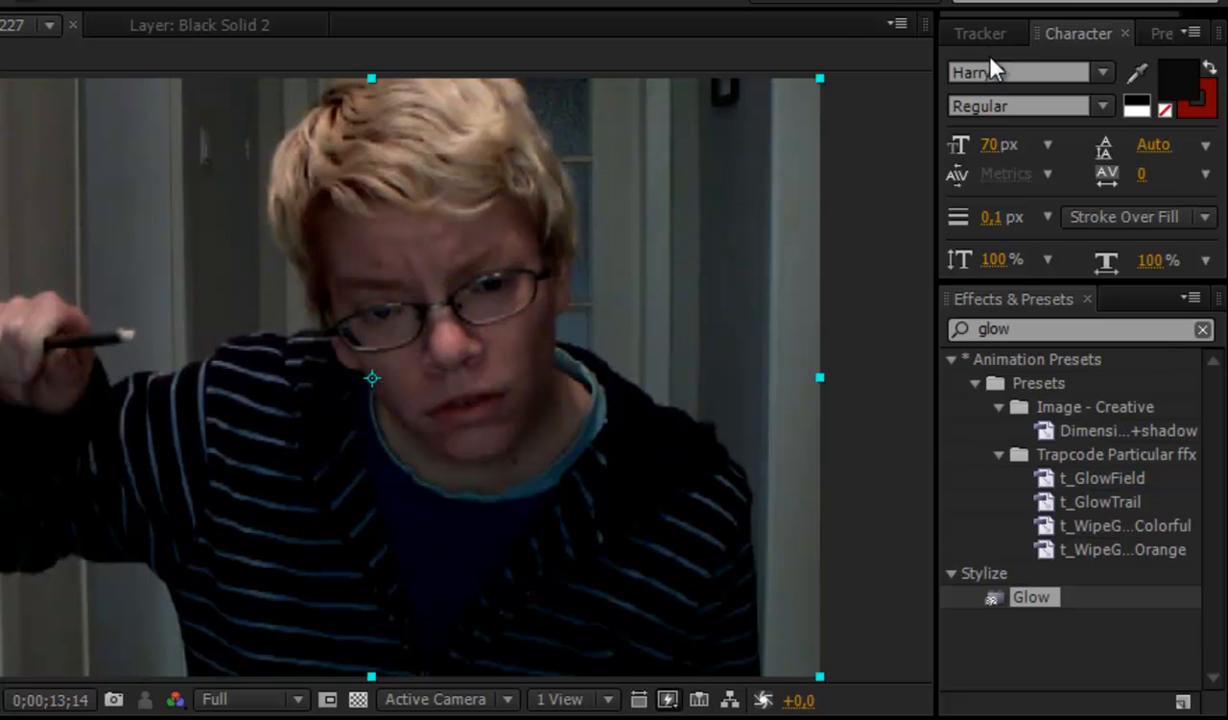
Step: Track motion on the webcam clip with Track Point 1 on the wand tip, analysed forward
{"action": "left_click", "coordinate": [980, 32]}
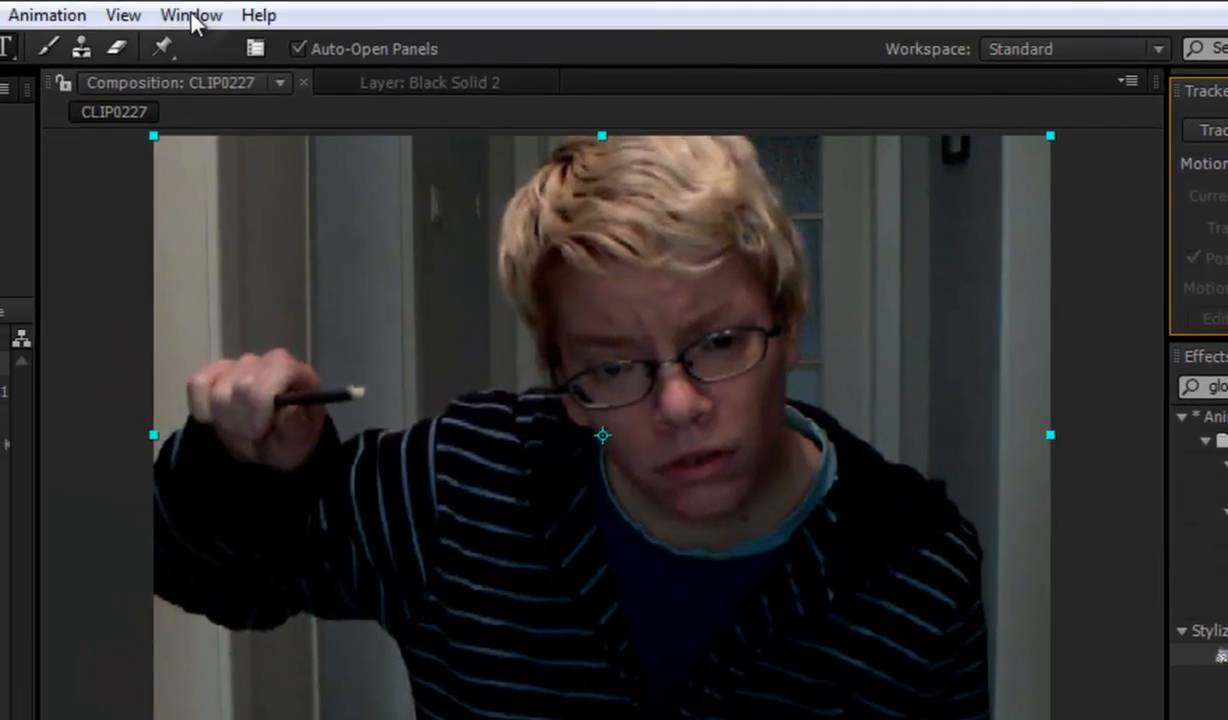
{"action": "left_click", "coordinate": [190, 16]}
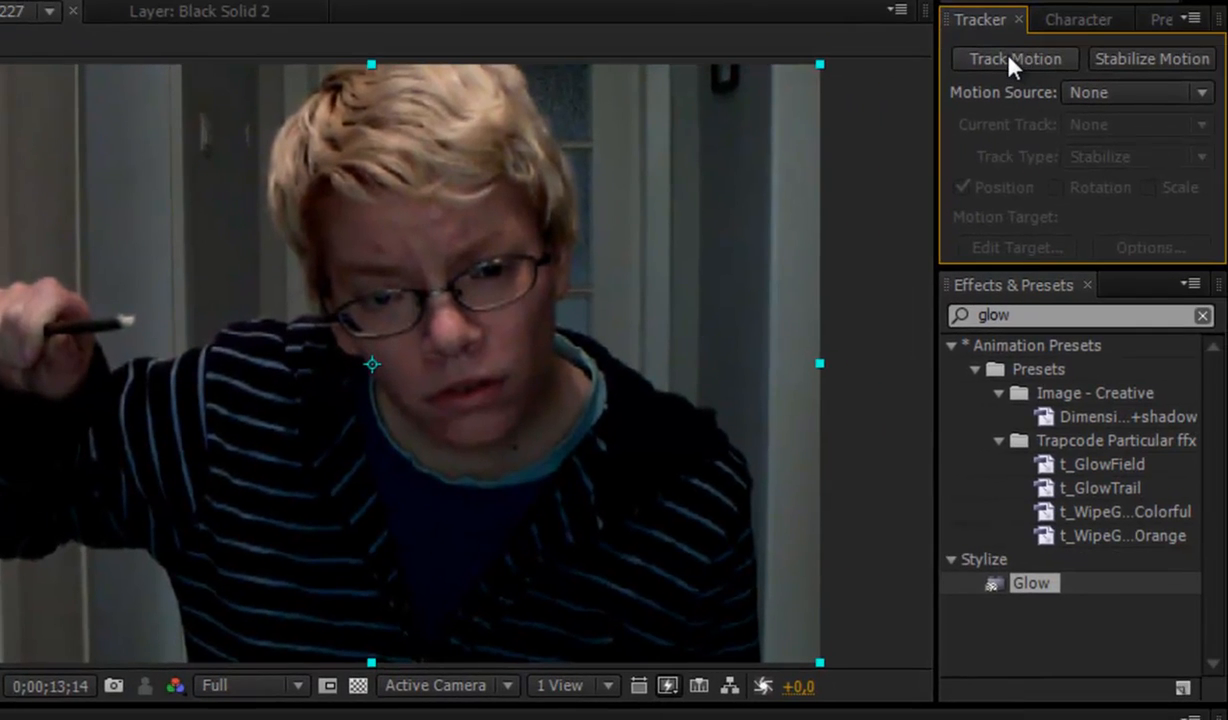
{"action": "left_click", "coordinate": [1014, 58]}
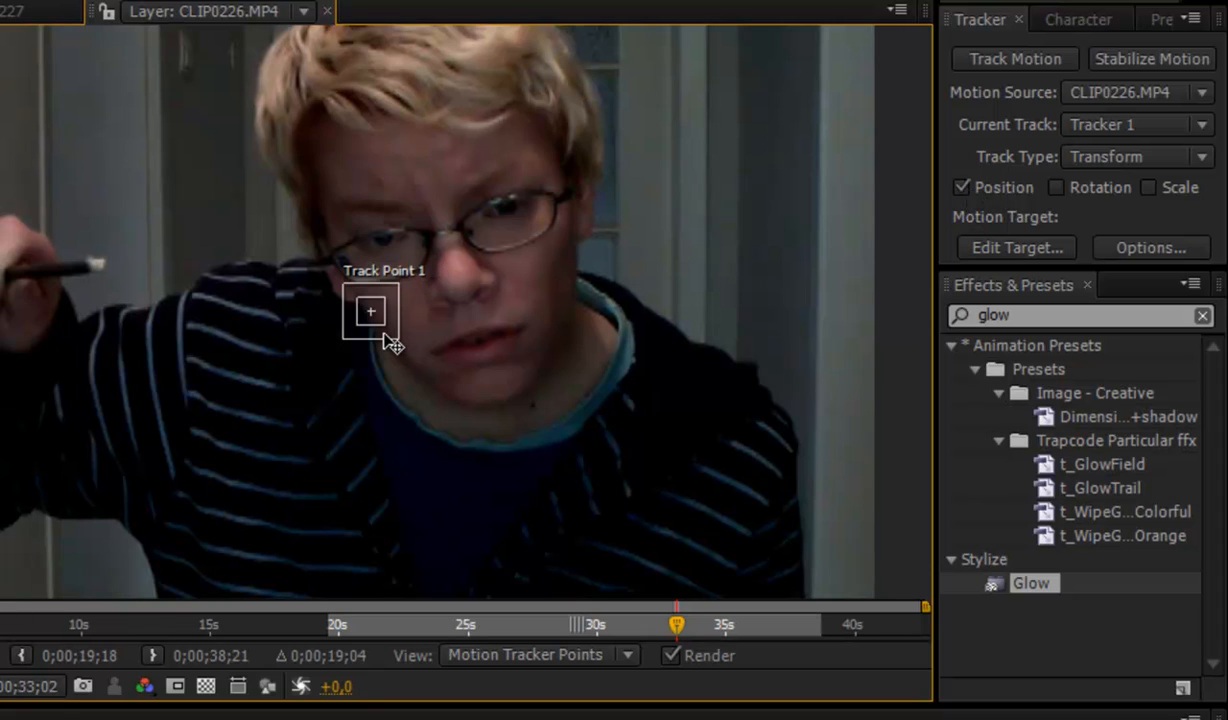
{"action": "left_click_drag", "start_coordinate": [370, 312], "coordinate": [96, 264]}
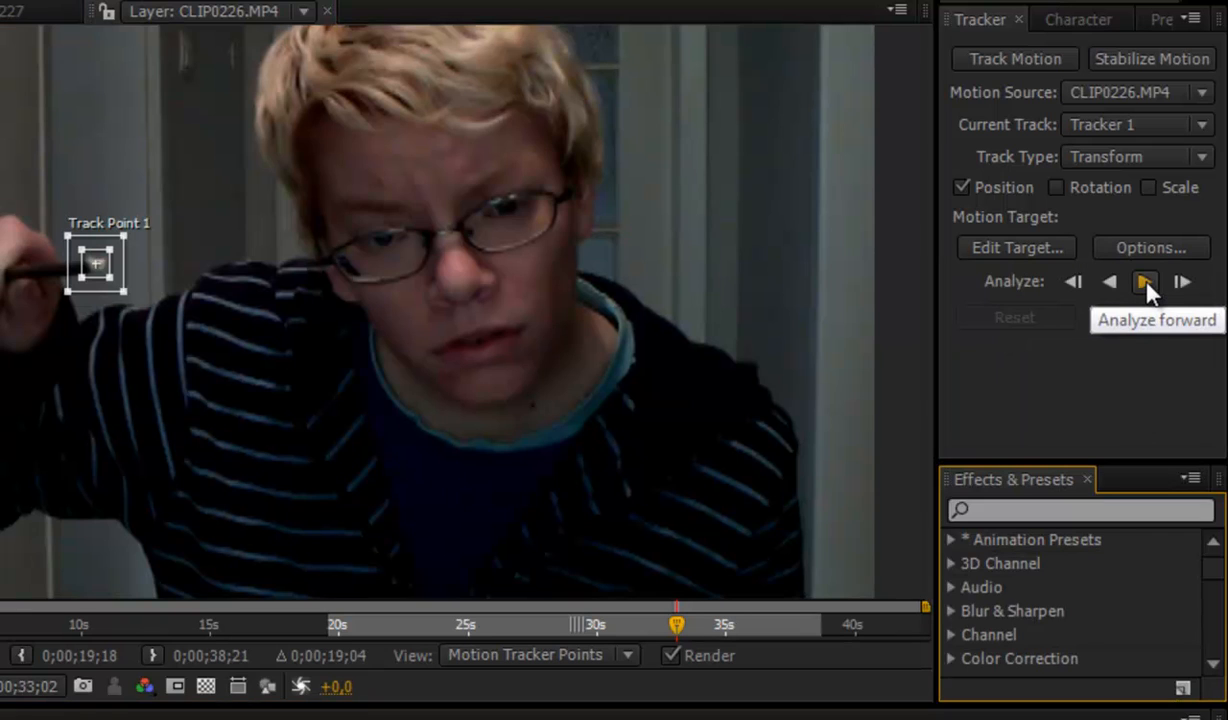
{"action": "left_click", "coordinate": [1146, 280]}
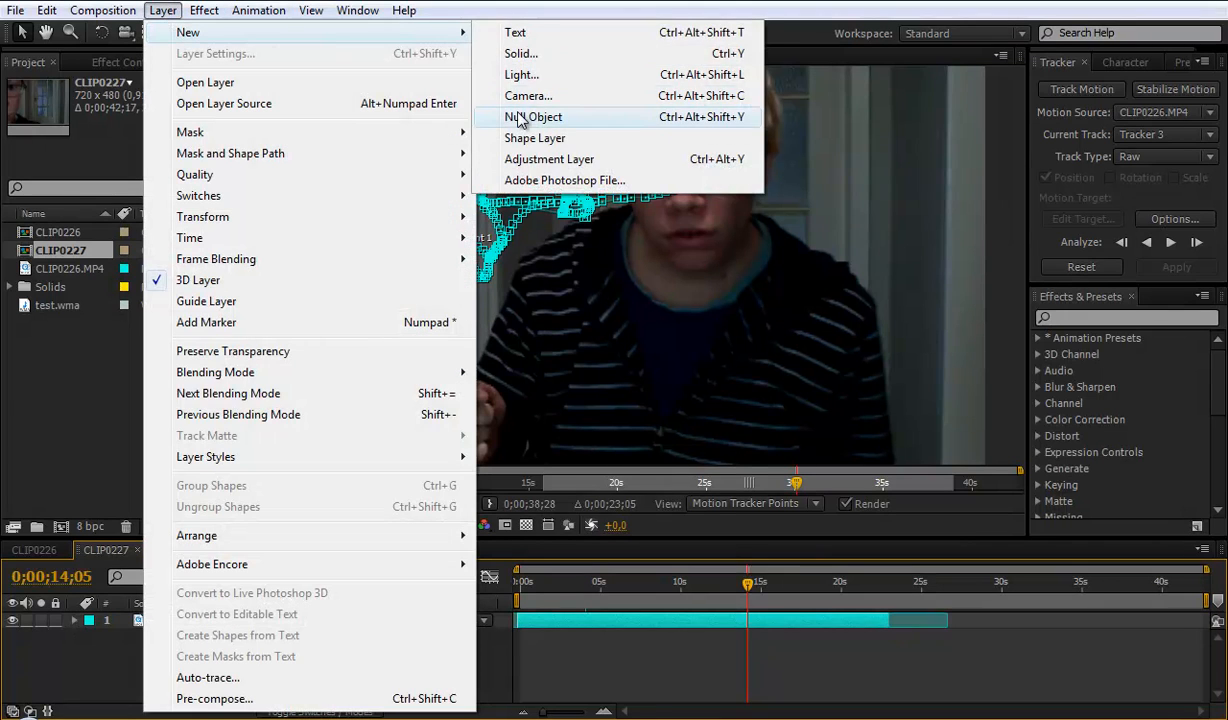
Step: Add a Null 1 null object layer above the clip and start a new solid
{"action": "left_click", "coordinate": [532, 116]}
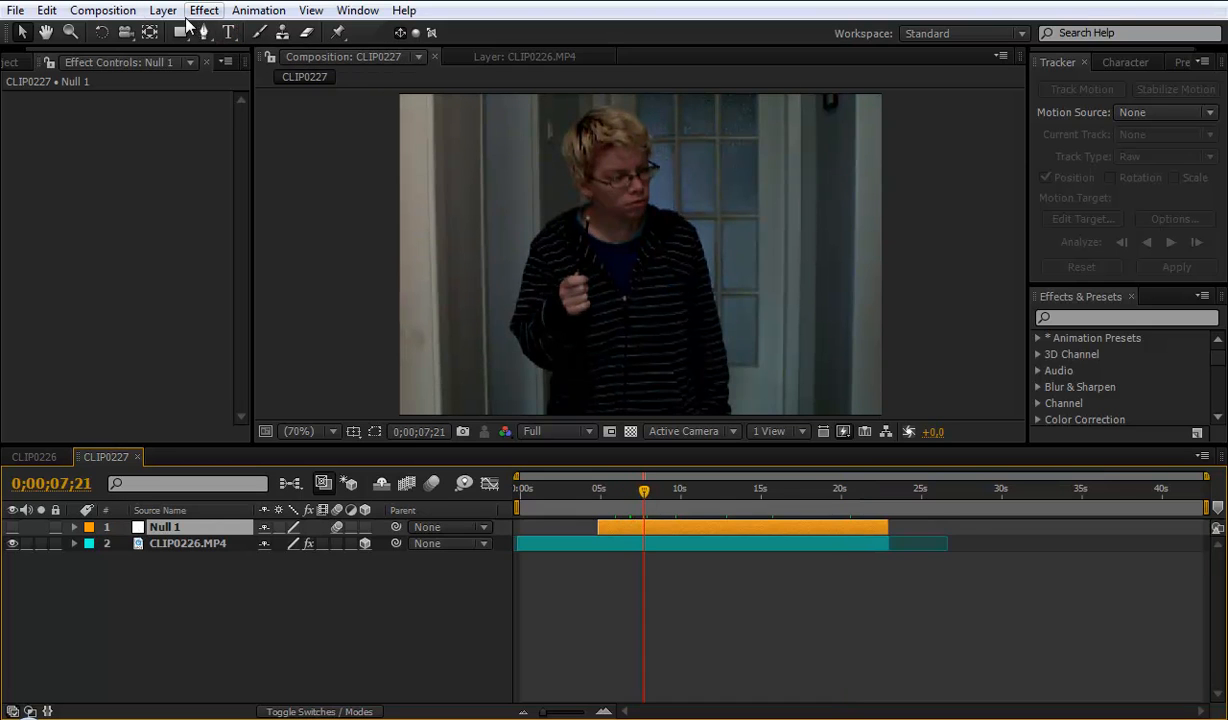
{"action": "left_click", "coordinate": [162, 10]}
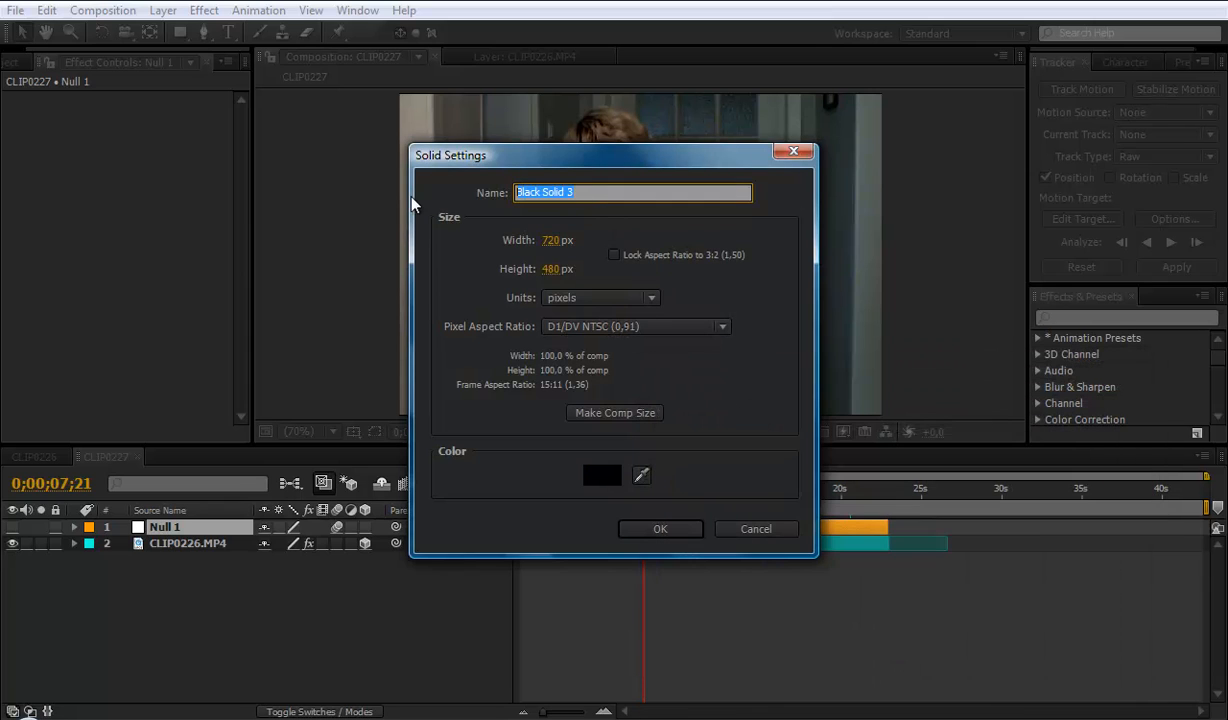
Step: Create a black solid named 'Lens flare' and apply the Lens Flare effect to it
{"action": "type", "text": "Lens flare"}
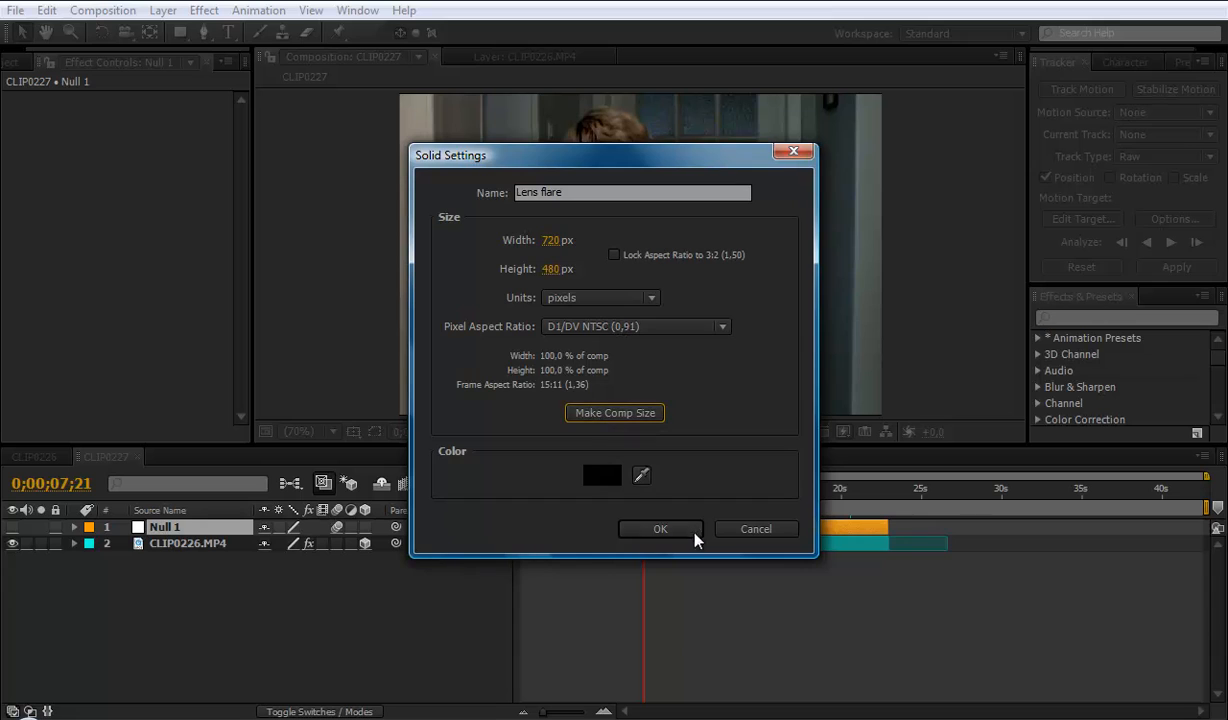
{"action": "left_click", "coordinate": [660, 528]}
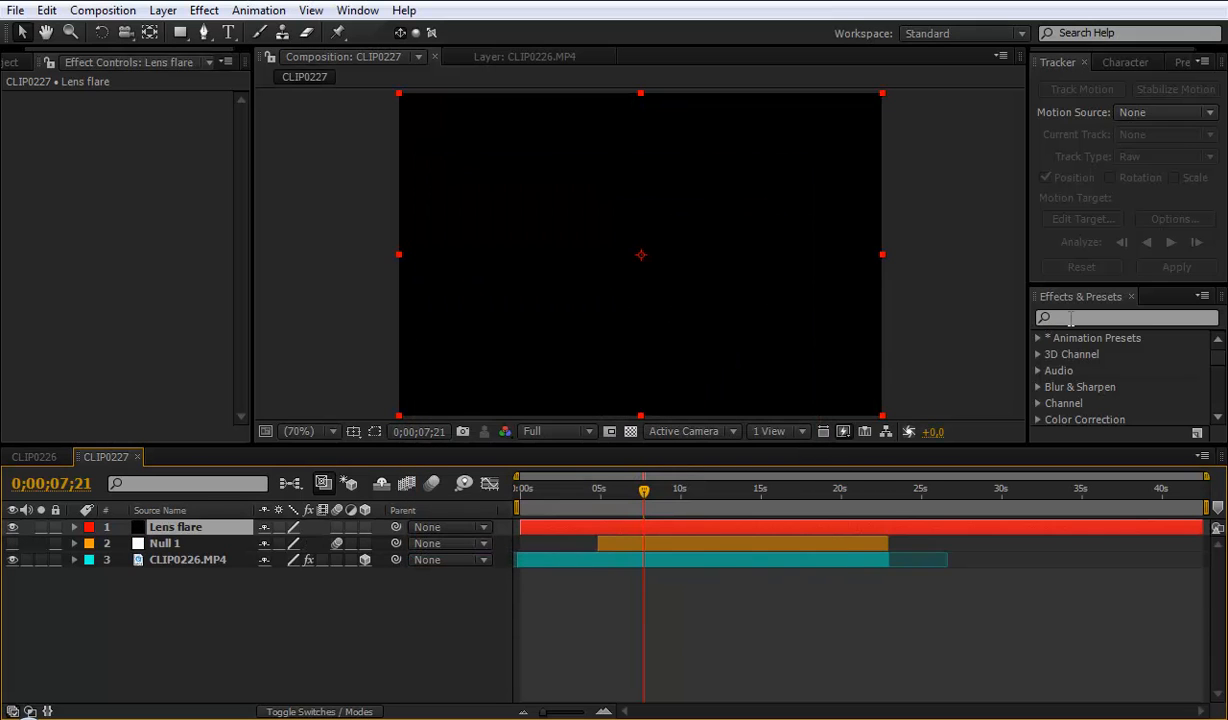
{"action": "left_click", "coordinate": [1124, 316]}
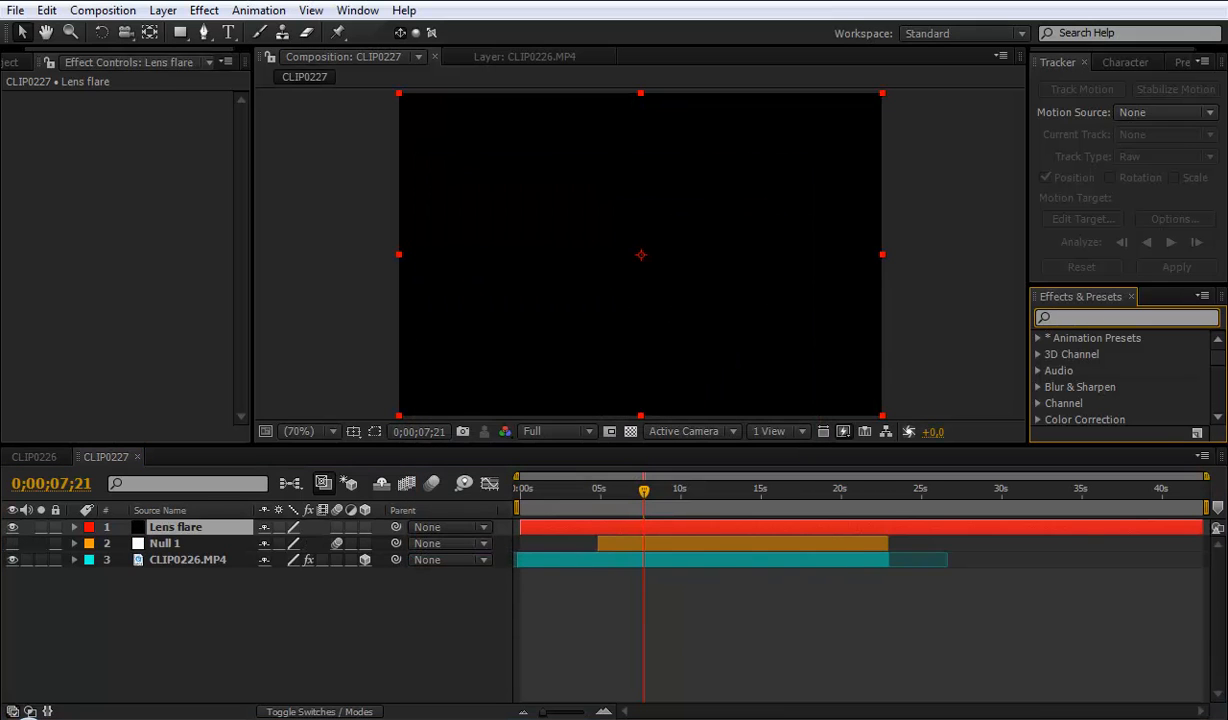
{"action": "type", "text": "Lens flare"}
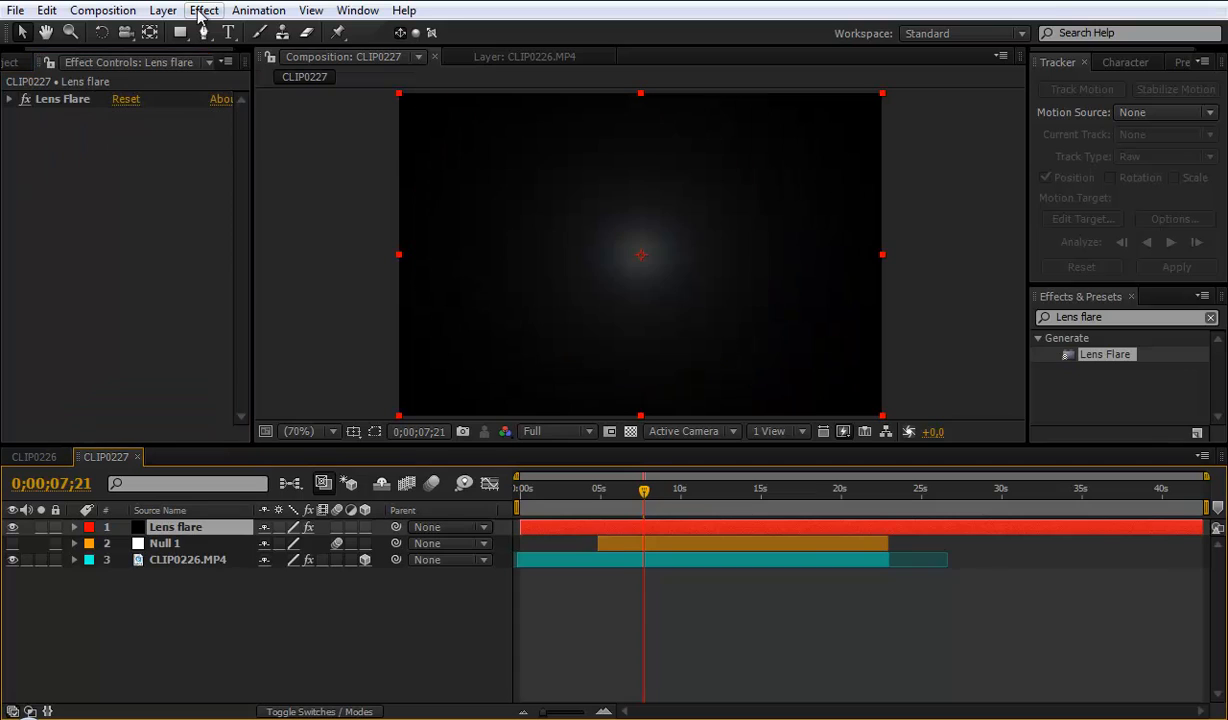
Step: Add CC Vector Blur and CC Radial Blur from Blur & Sharpen to the Lens flare solid
{"action": "left_click", "coordinate": [204, 10]}
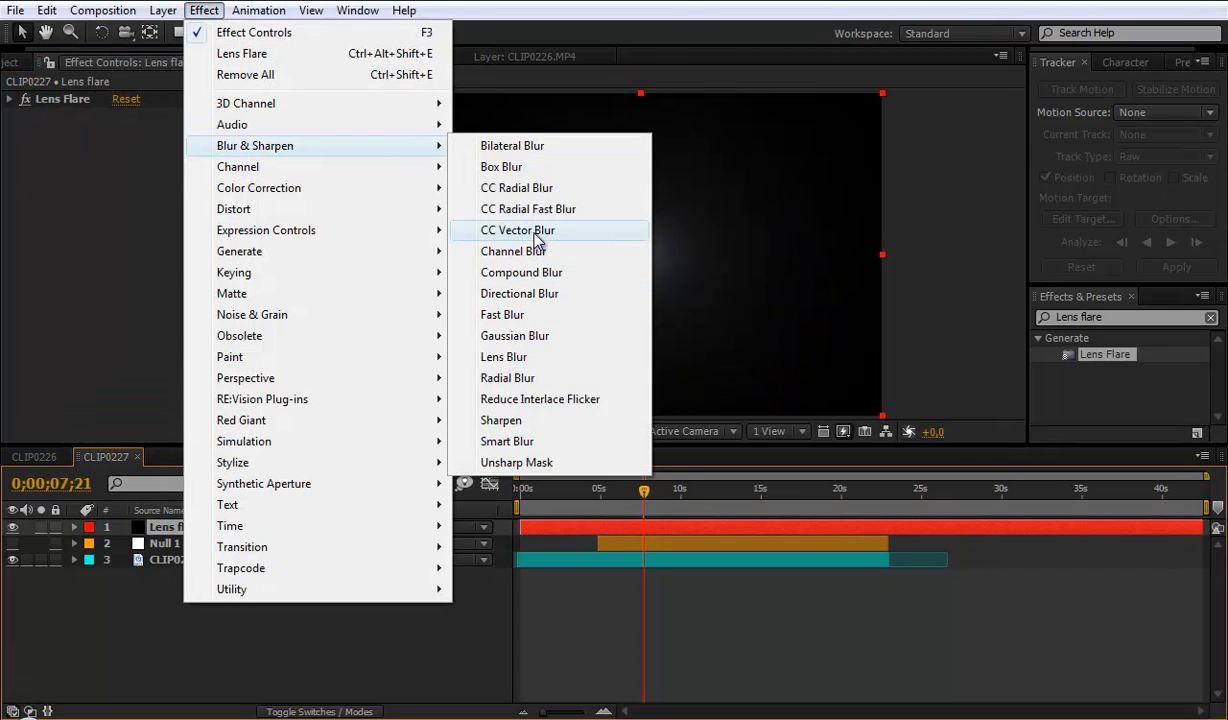
{"action": "left_click", "coordinate": [518, 230]}
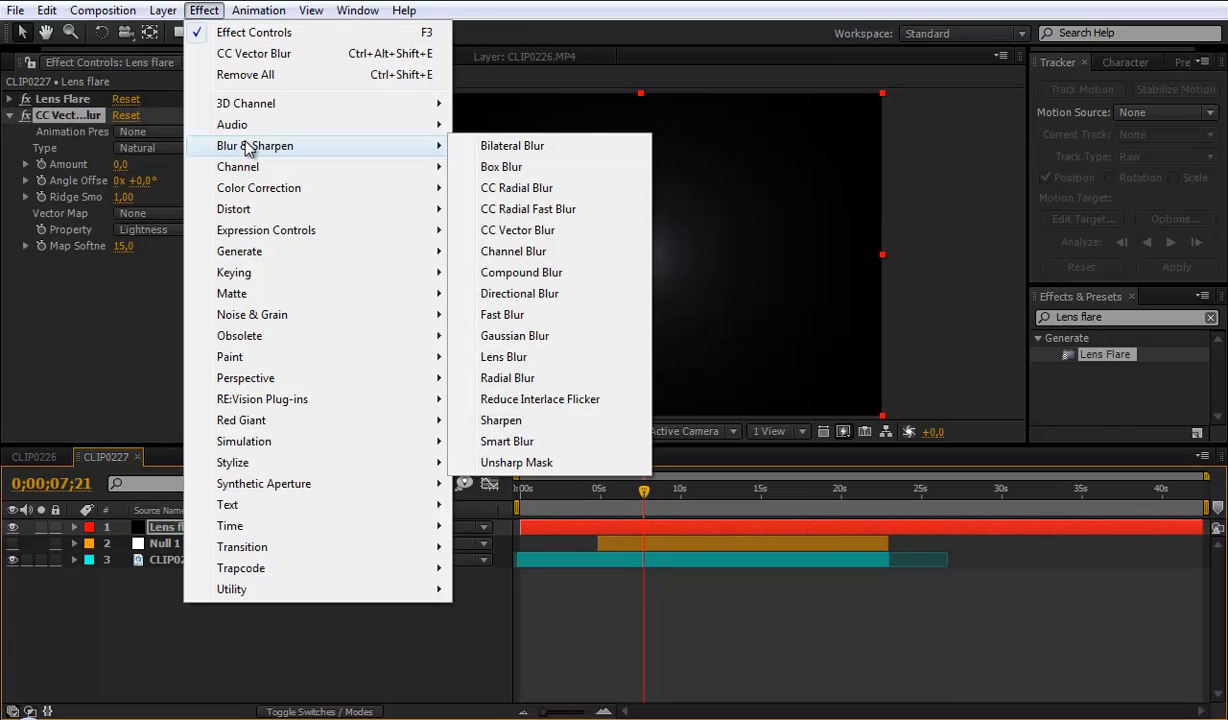
{"action": "mouse_move", "coordinate": [516, 188]}
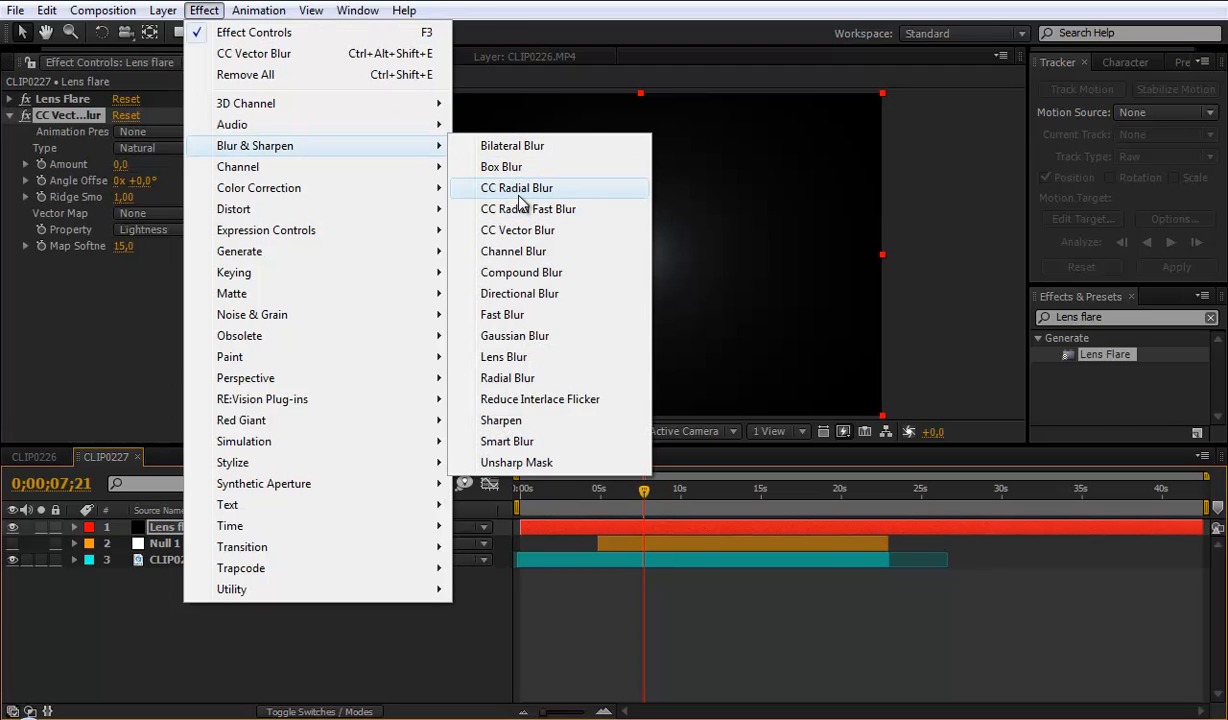
{"action": "left_click", "coordinate": [516, 188]}
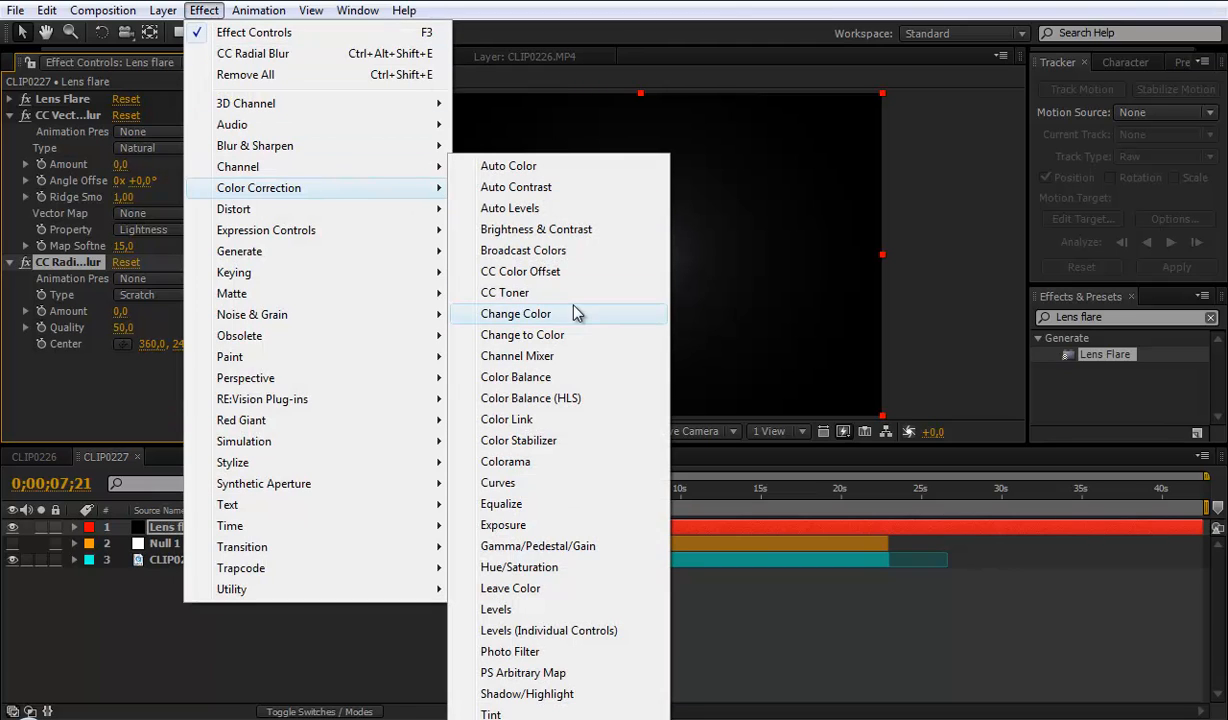
{"action": "mouse_move", "coordinate": [530, 388]}
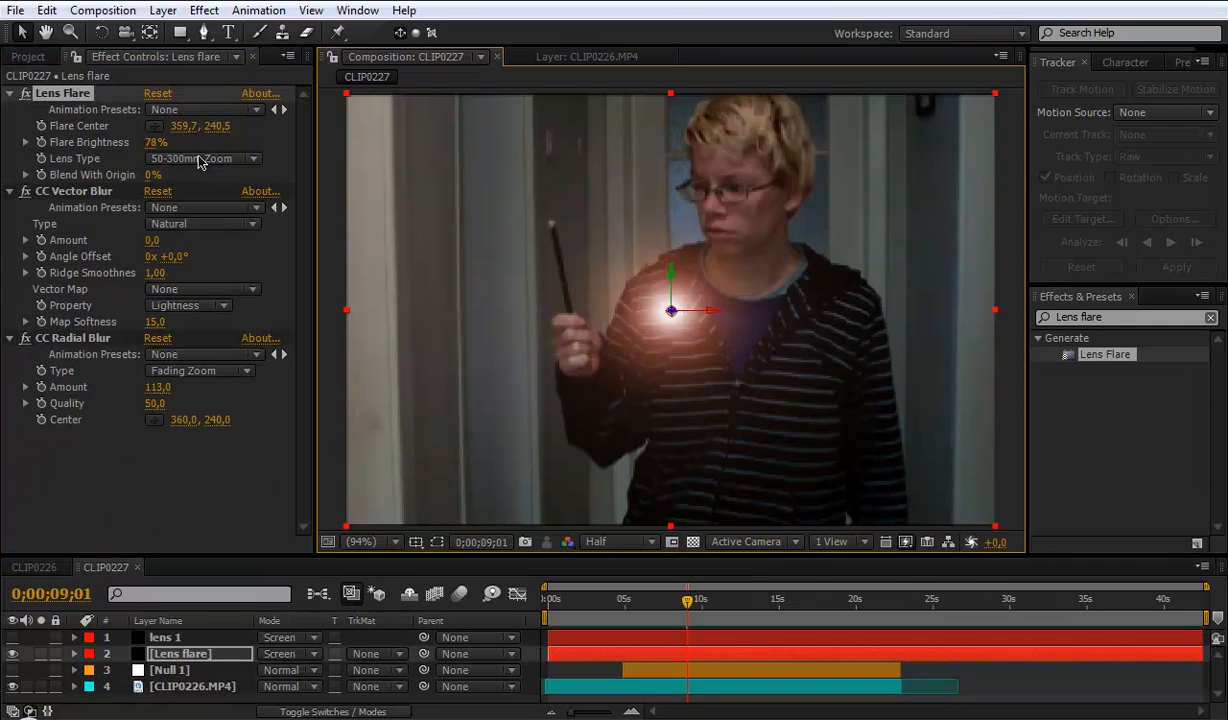
Step: Set the flare to 105mm Prime and CC Vector Blur to Direction Center based on Alpha
{"action": "left_click", "coordinate": [200, 158]}
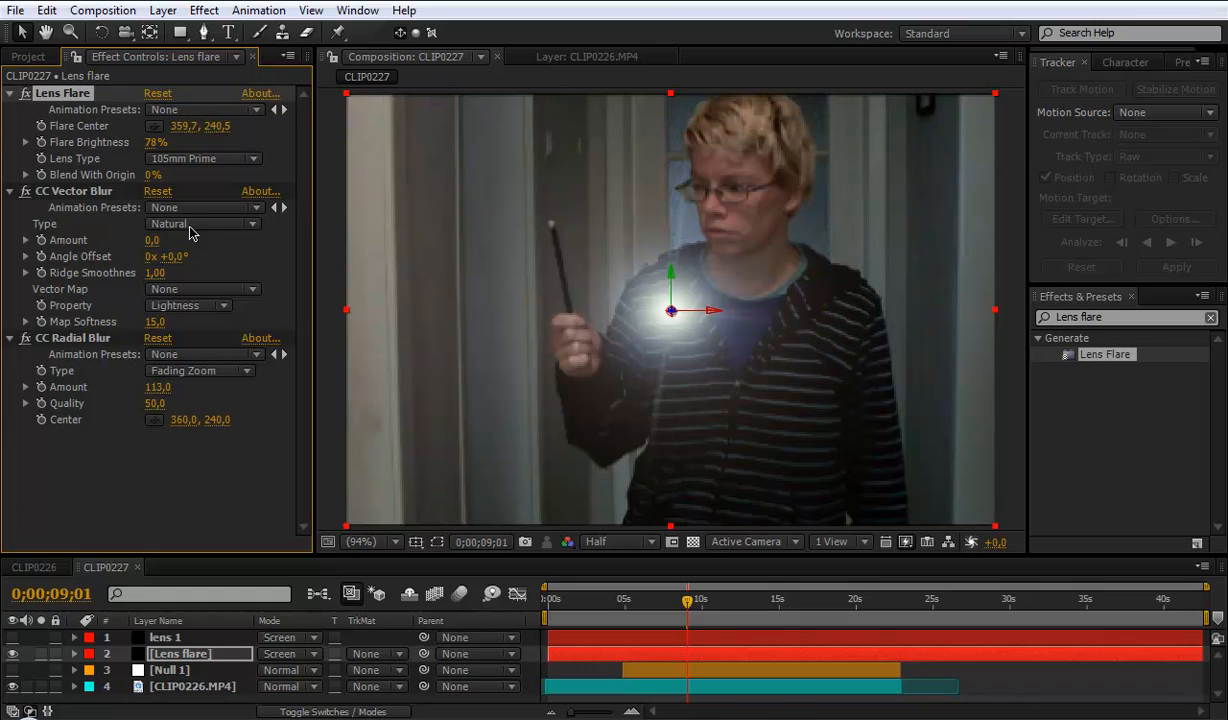
{"action": "left_click", "coordinate": [204, 224]}
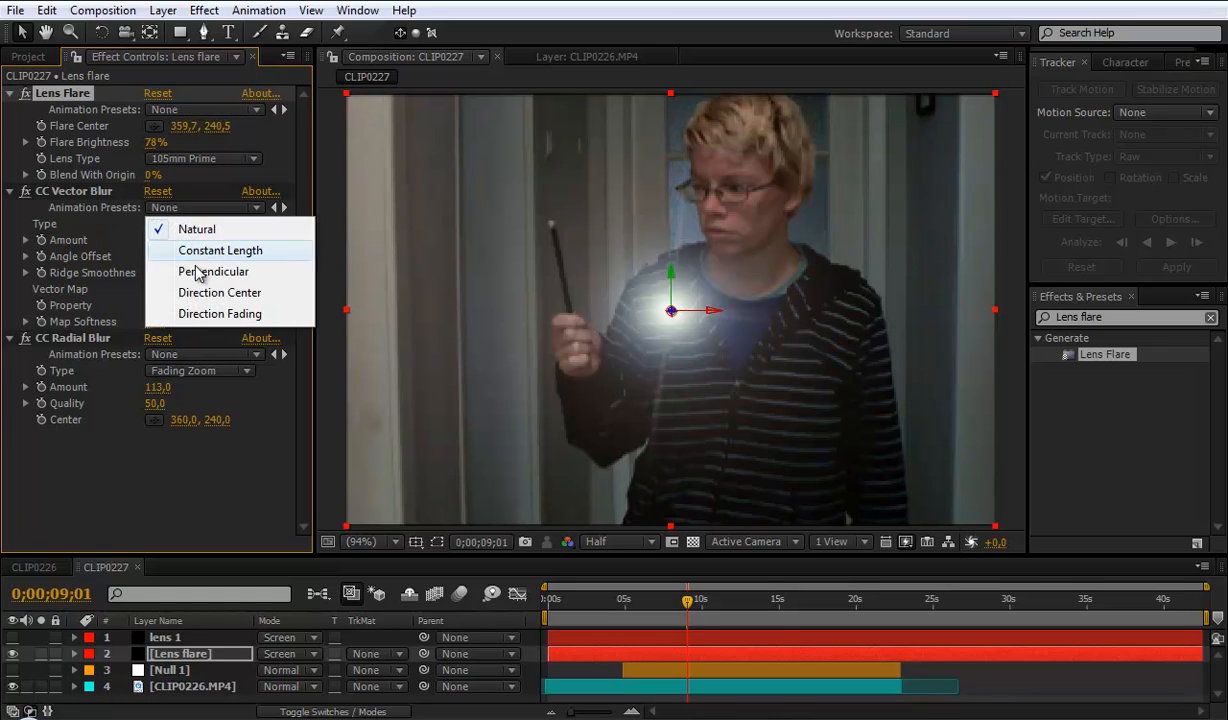
{"action": "left_click", "coordinate": [220, 292]}
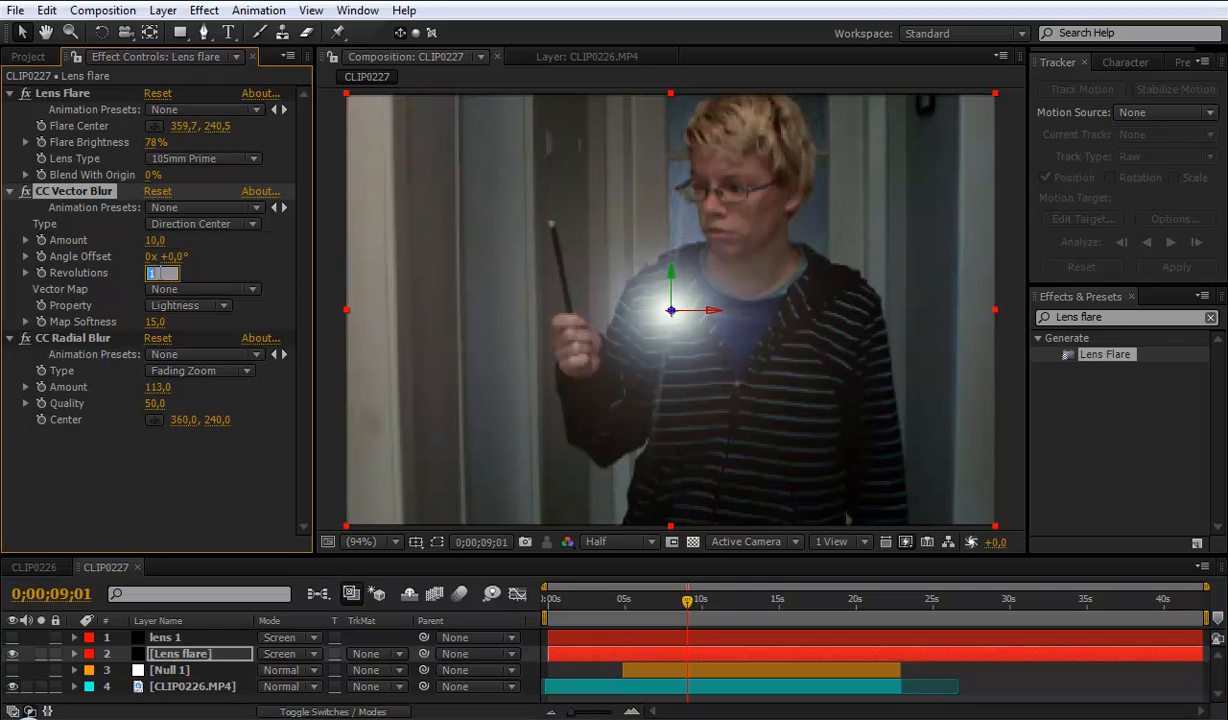
{"action": "left_click", "coordinate": [188, 304]}
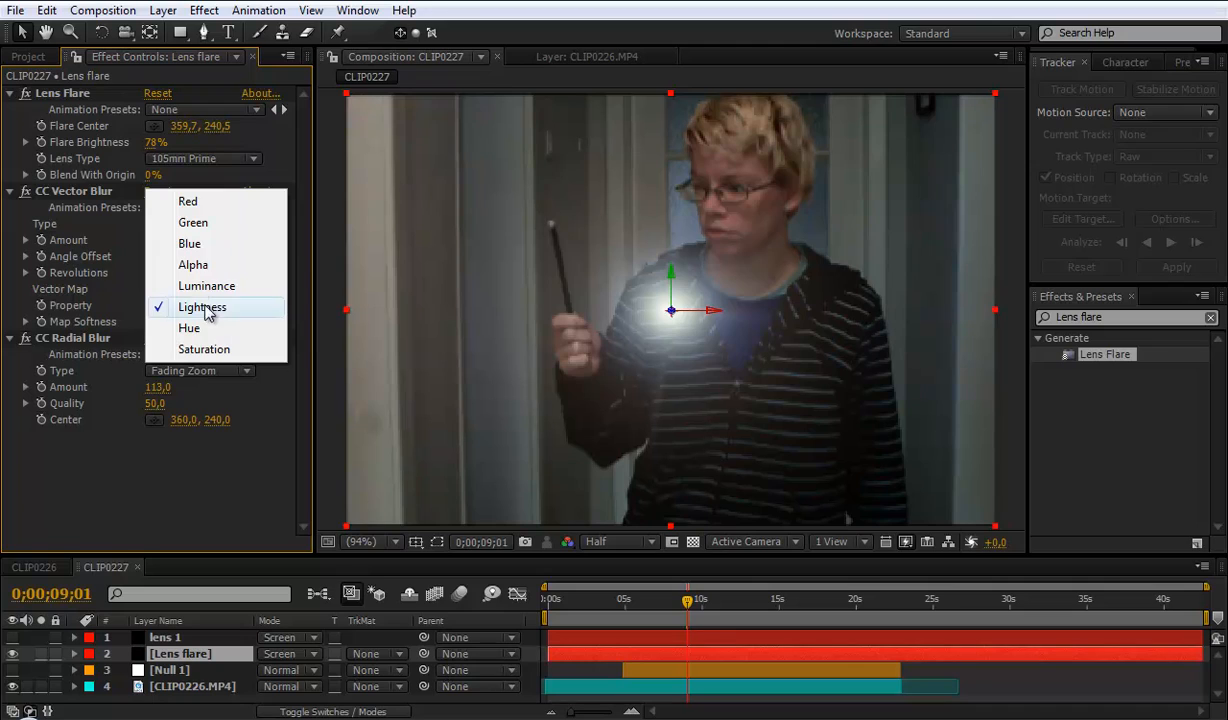
{"action": "left_click", "coordinate": [192, 264]}
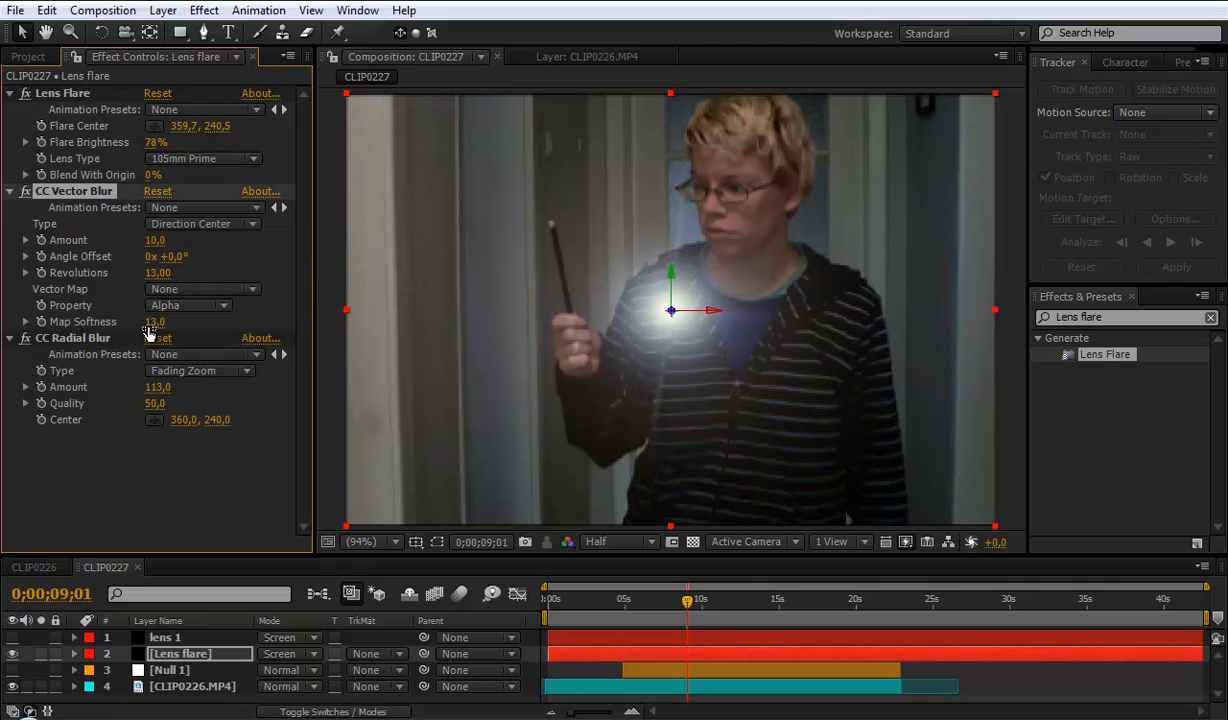
Step: Adjust the vector blur's map softness and the property driving it
{"action": "double_click", "coordinate": [156, 320]}
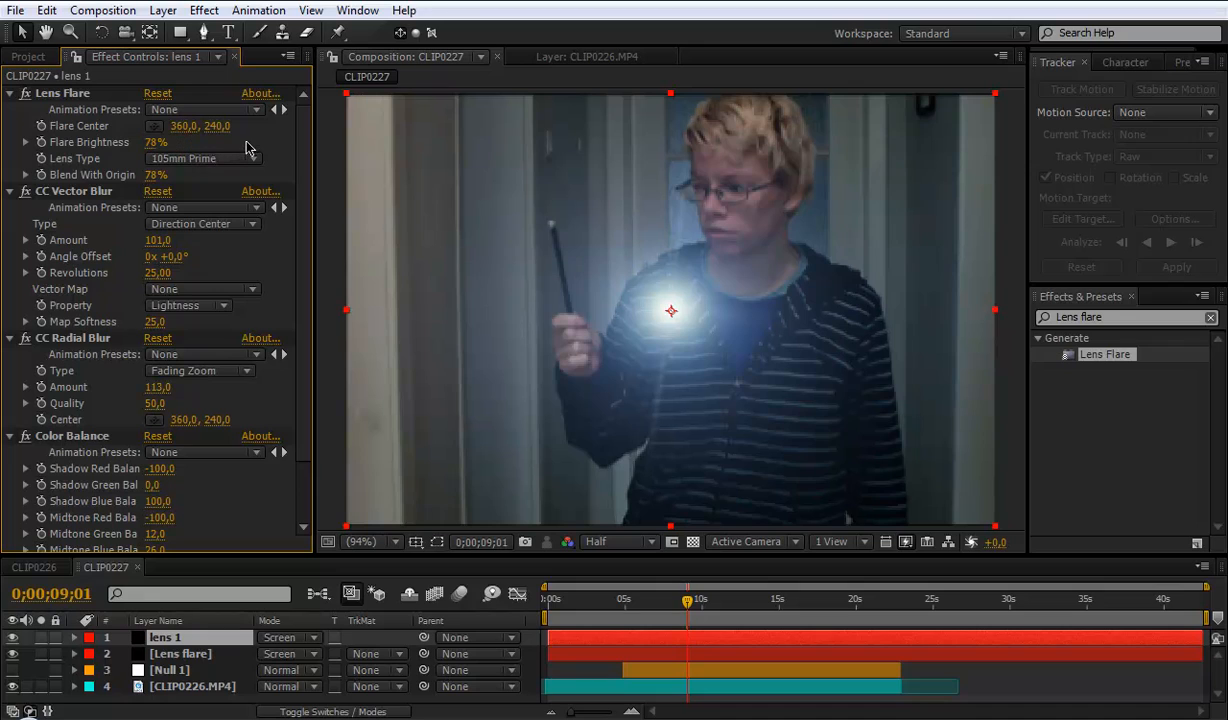
{"action": "left_click", "coordinate": [156, 174]}
{"action": "type", "text": "0"}
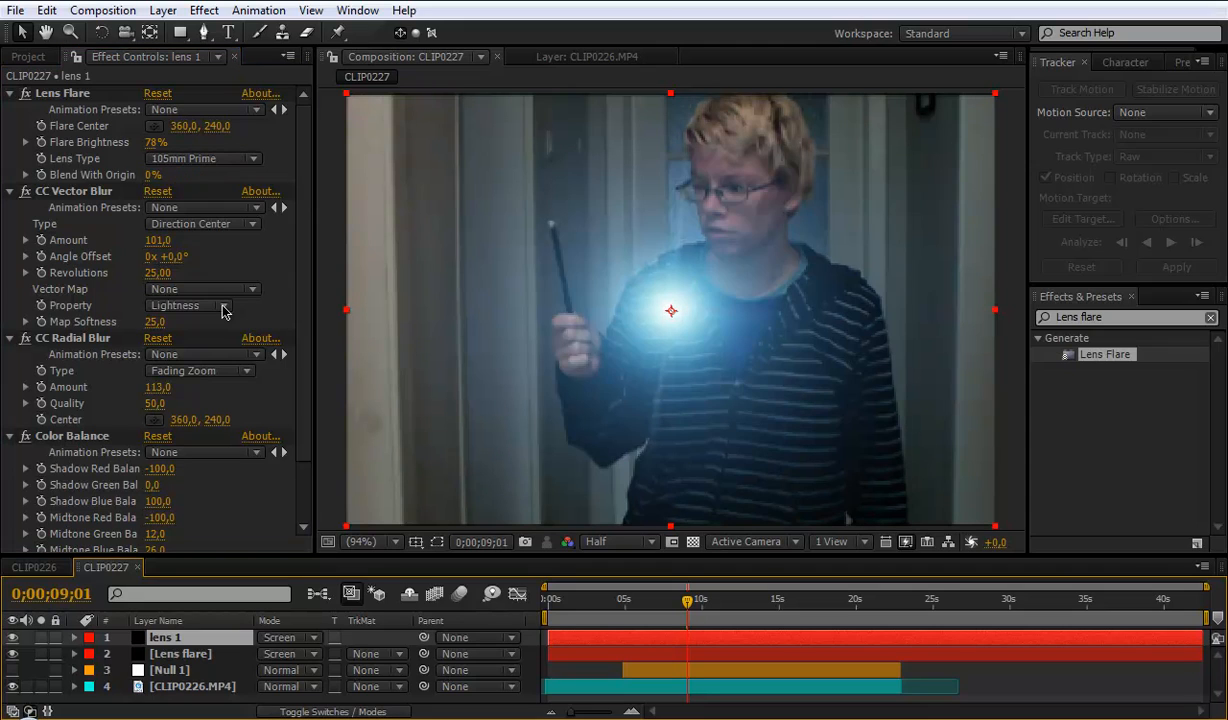
{"action": "left_click", "coordinate": [200, 304]}
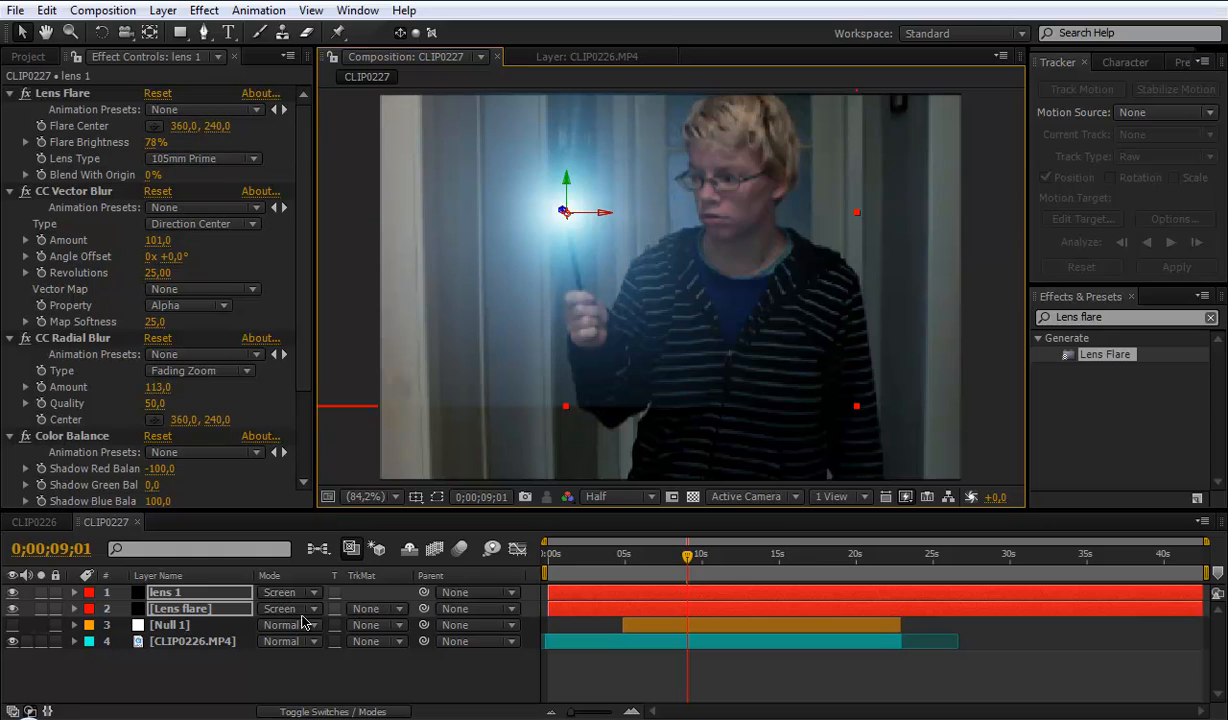
{"action": "mouse_move", "coordinate": [428, 612]}
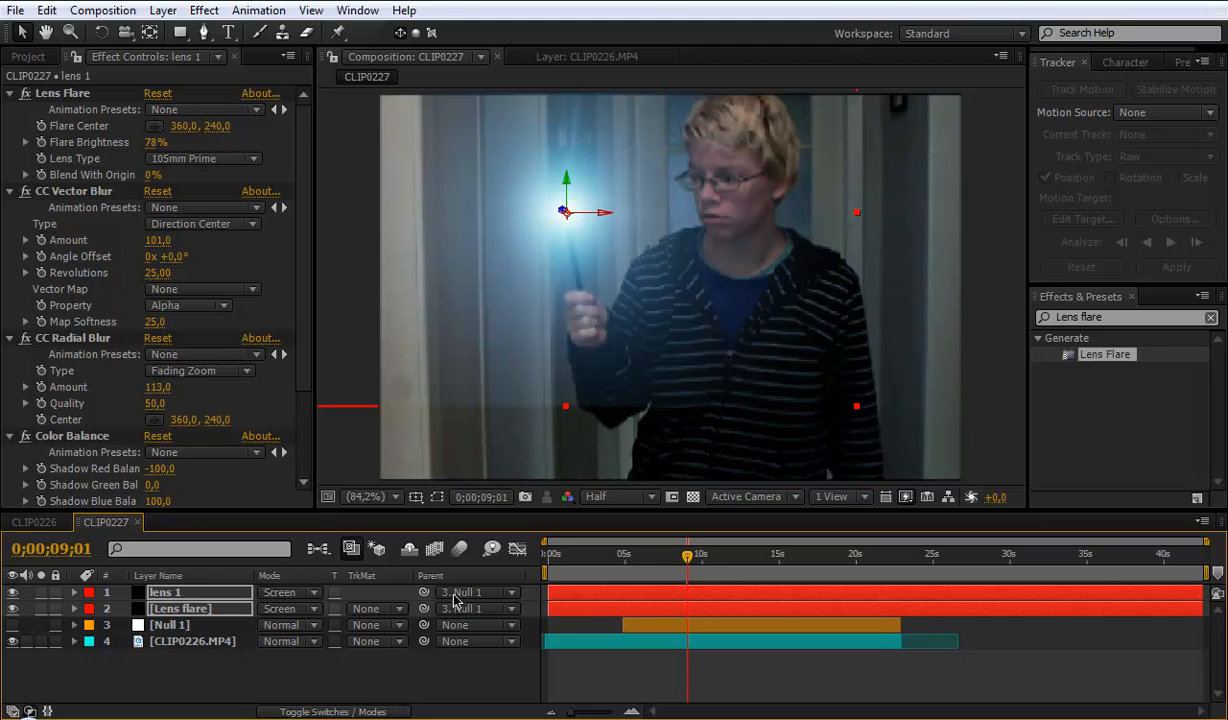
Step: Parent both the lens 1 and Lens flare layers to Null 1
{"action": "left_click_drag", "start_coordinate": [688, 558], "coordinate": [720, 558]}
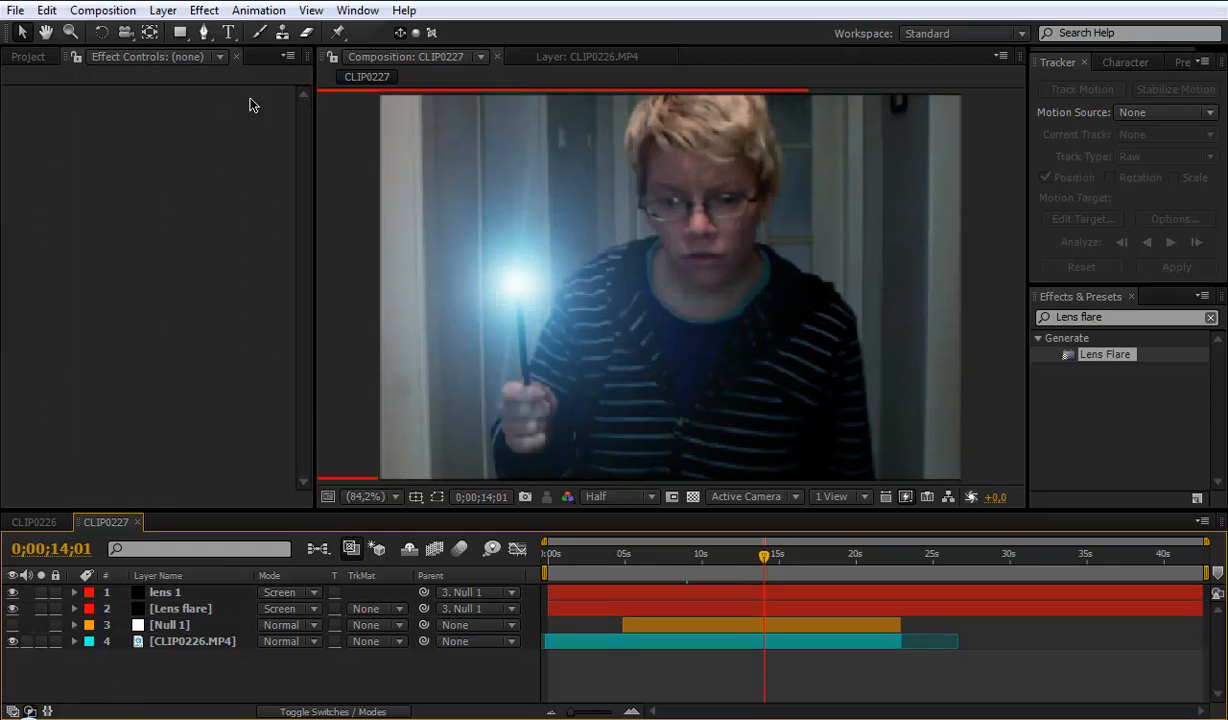
Step: Create a new black solid and switch to the Ellipse Tool for its mask
{"action": "left_click", "coordinate": [162, 10]}
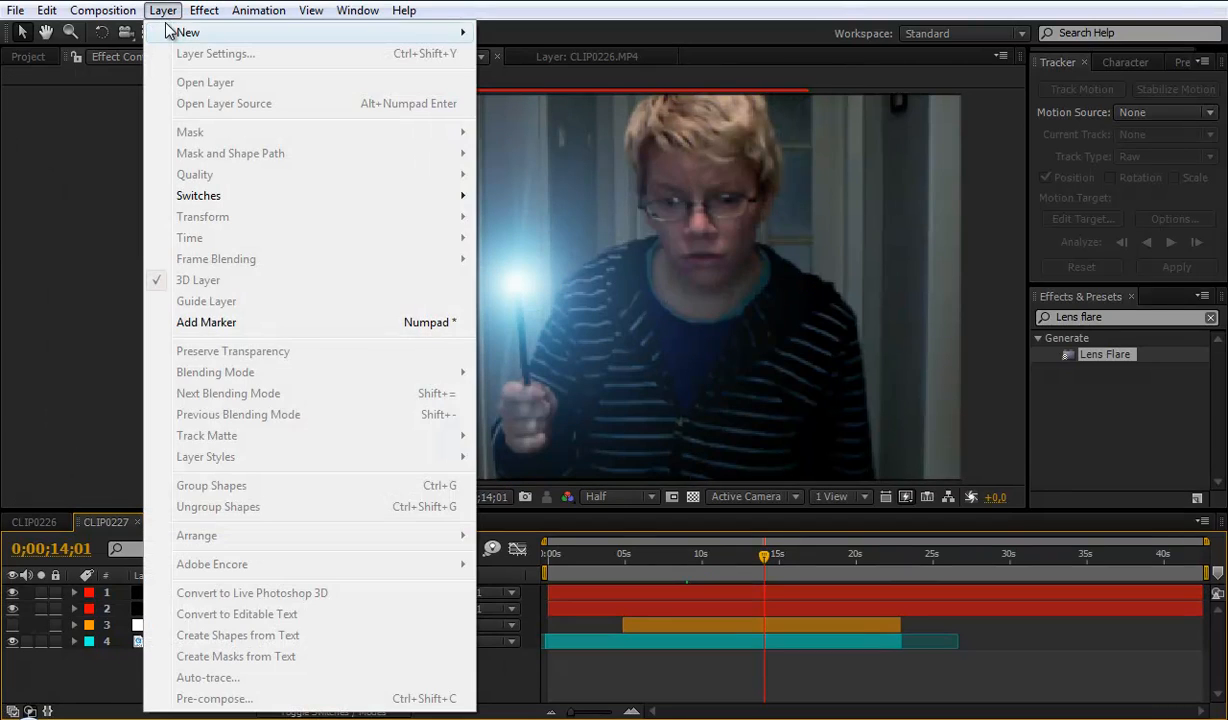
{"action": "left_click", "coordinate": [190, 52]}
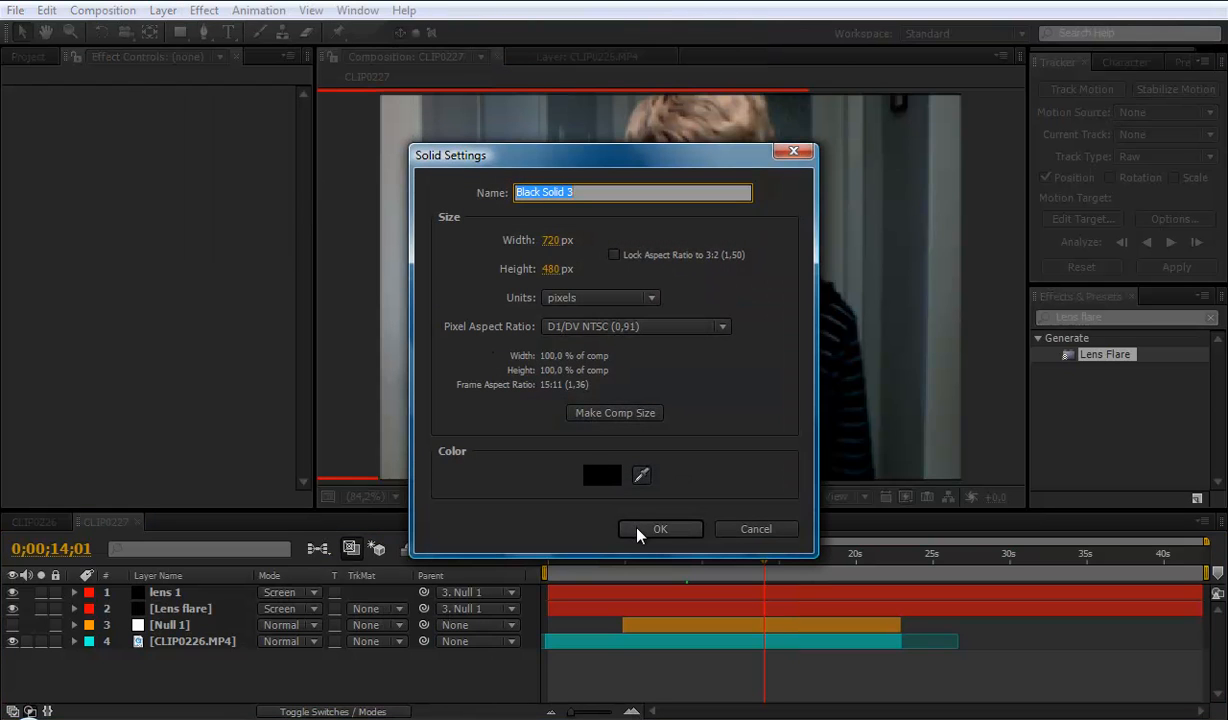
{"action": "left_click", "coordinate": [660, 528]}
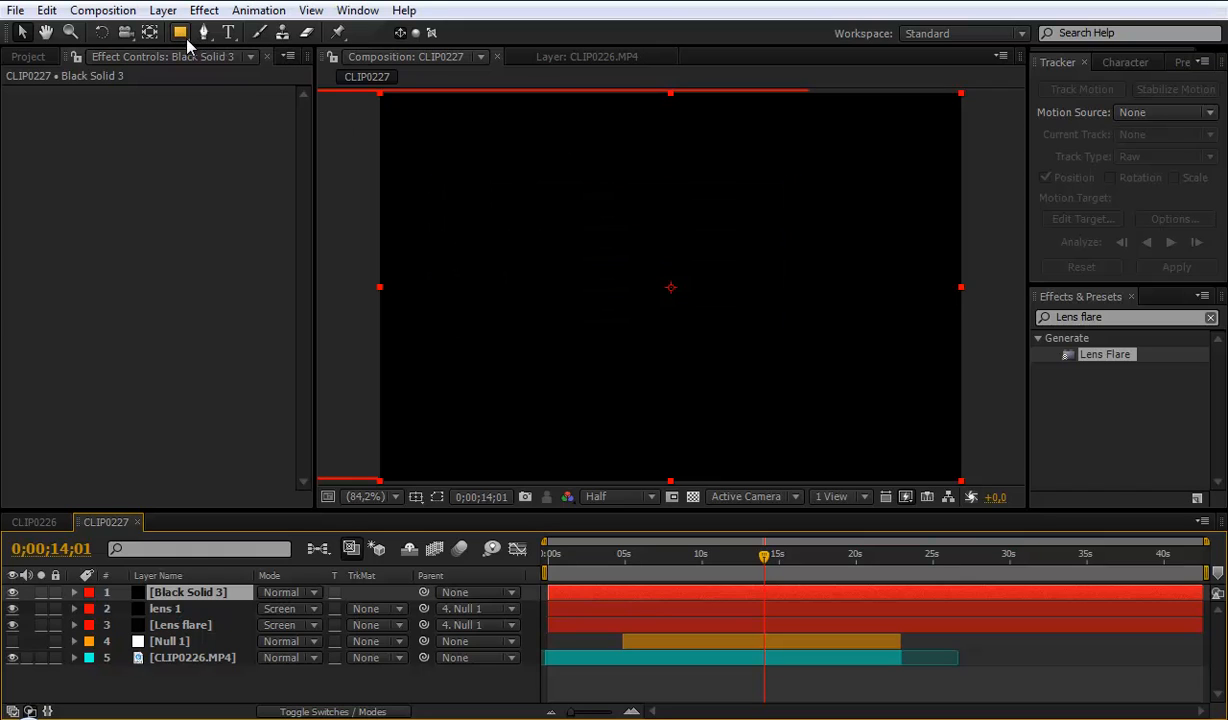
{"action": "left_click", "coordinate": [180, 32]}
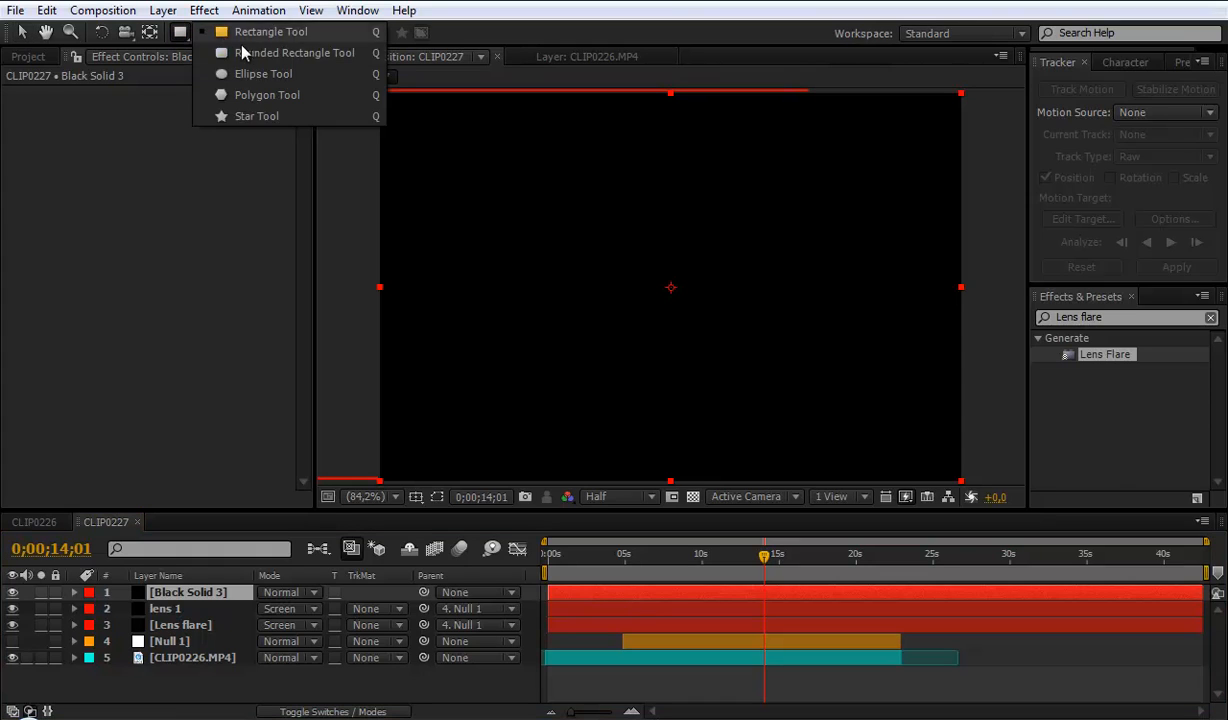
{"action": "left_click", "coordinate": [270, 32]}
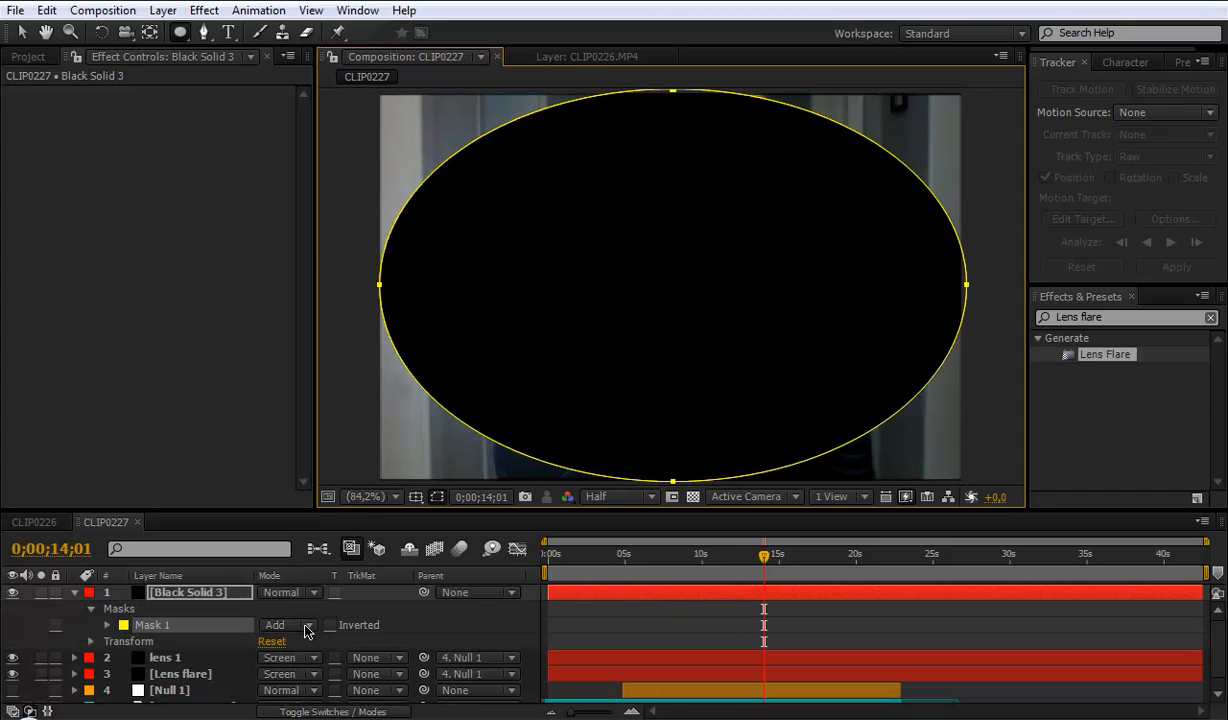
Step: Set the ellipse mask to Subtract and raise its feather to form a soft vignette
{"action": "left_click", "coordinate": [288, 624]}
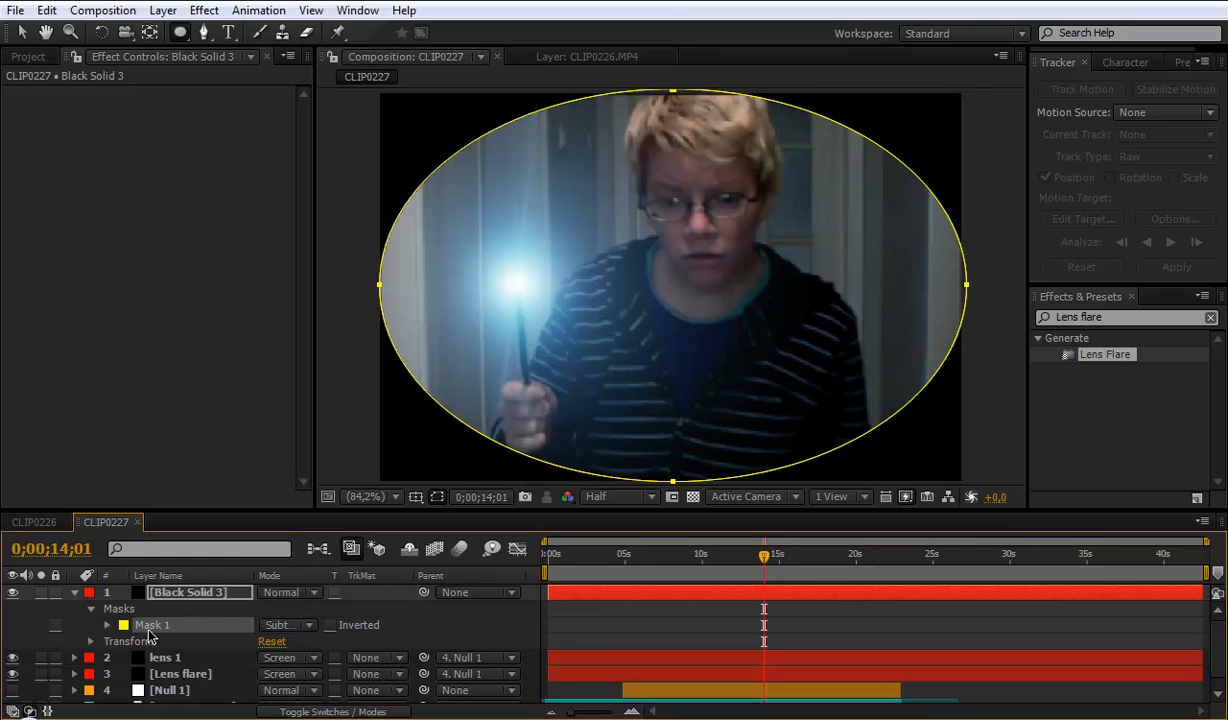
{"action": "left_click", "coordinate": [108, 608]}
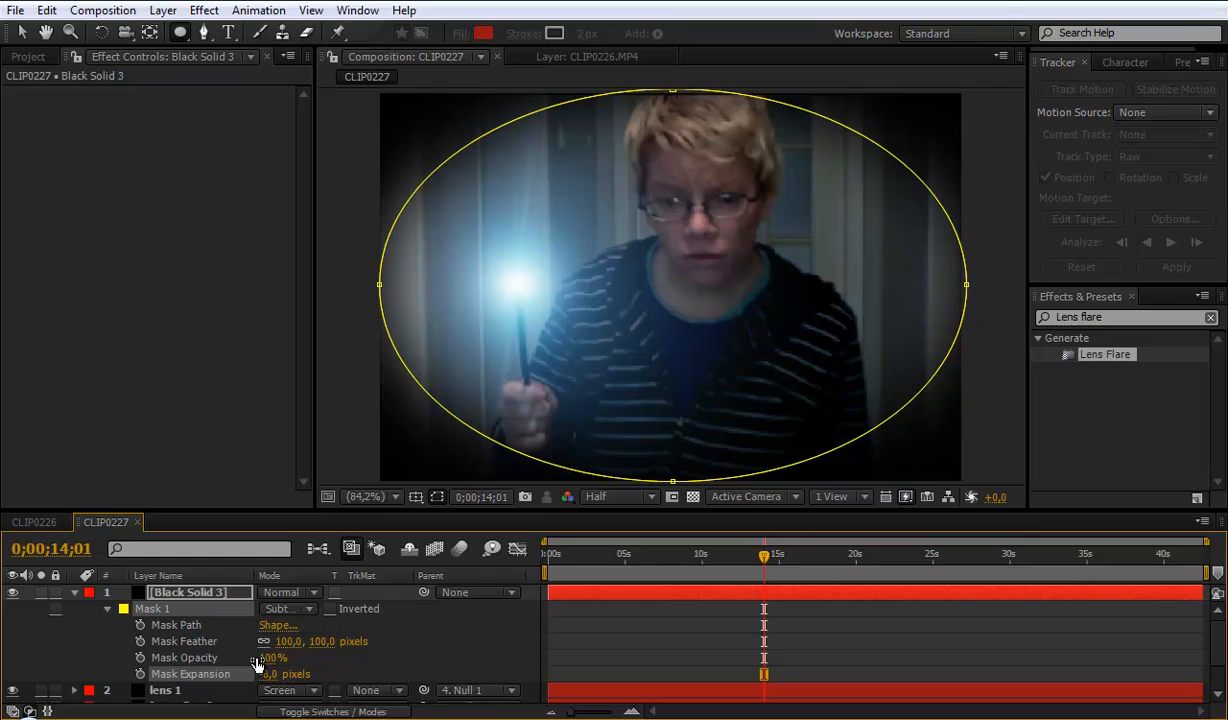
{"action": "left_click_drag", "start_coordinate": [270, 656], "coordinate": [258, 656]}
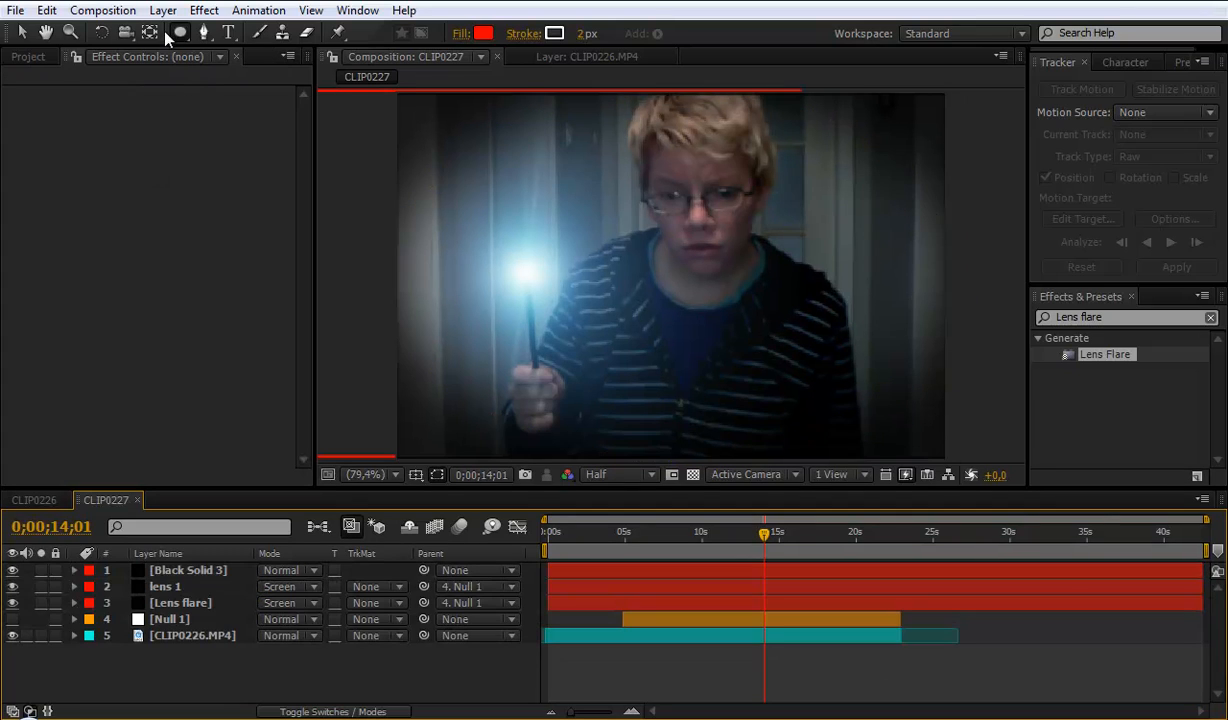
Step: Add a new Spot light named Light 1 to the composition
{"action": "left_click", "coordinate": [164, 10]}
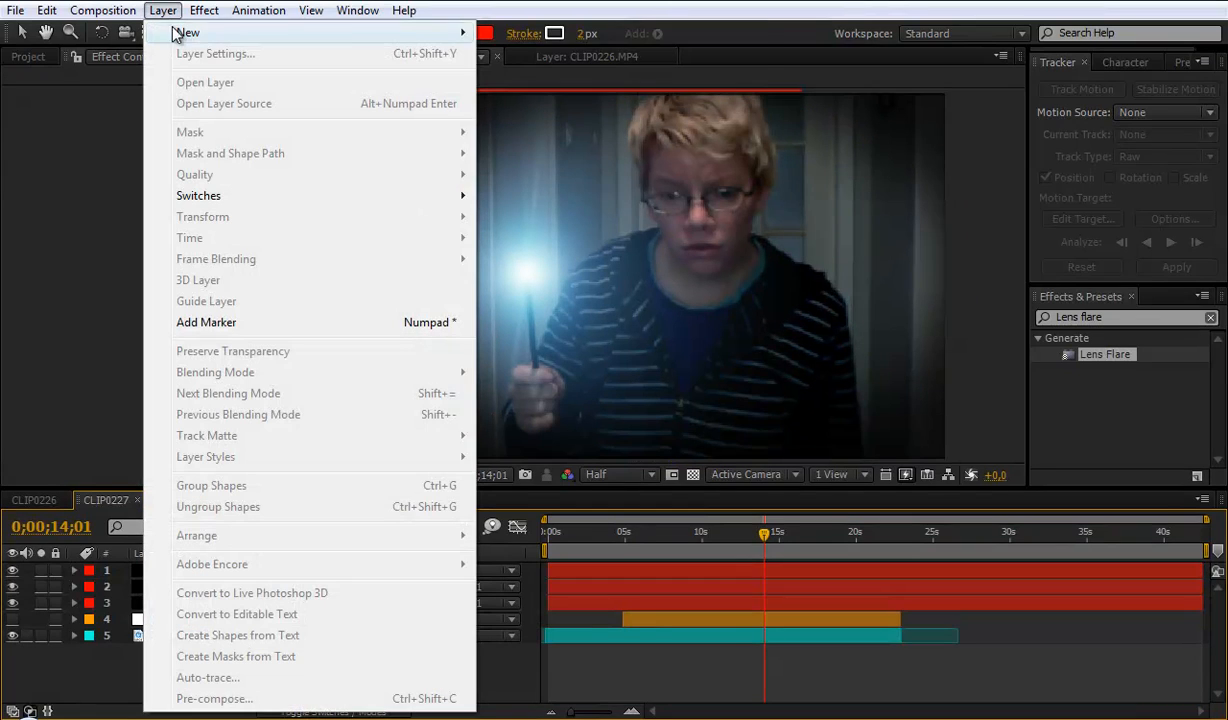
{"action": "left_click", "coordinate": [520, 76]}
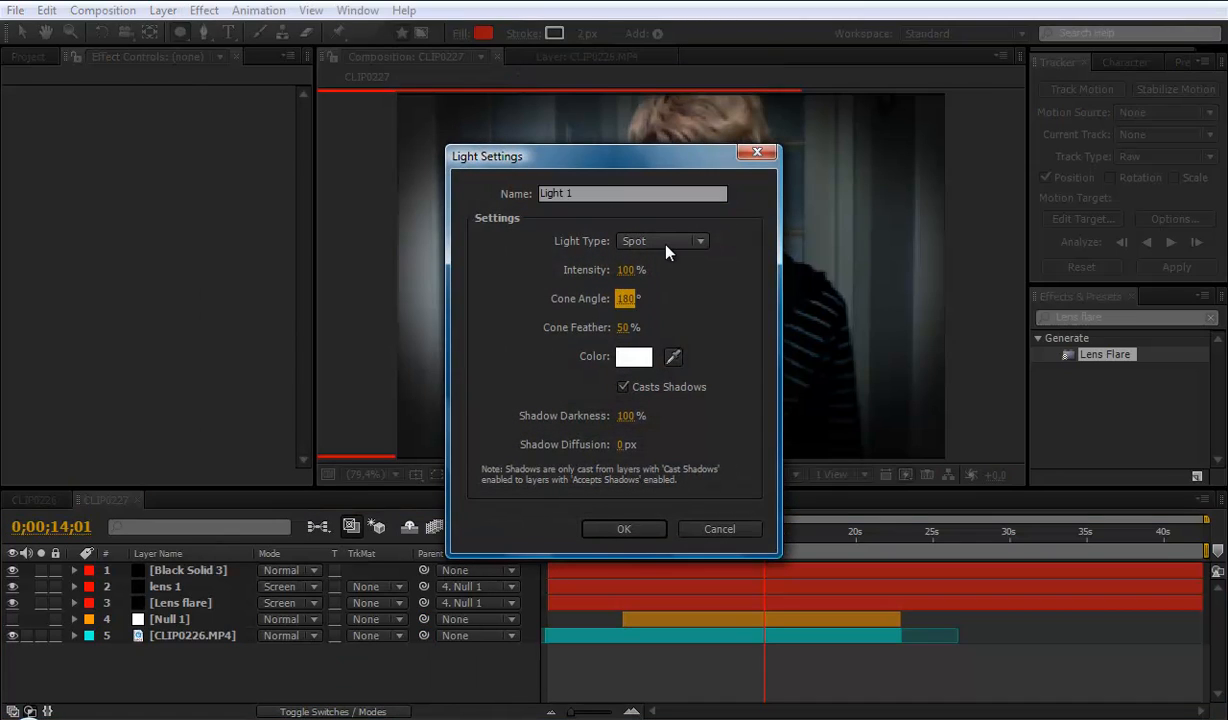
{"action": "mouse_move", "coordinate": [650, 288]}
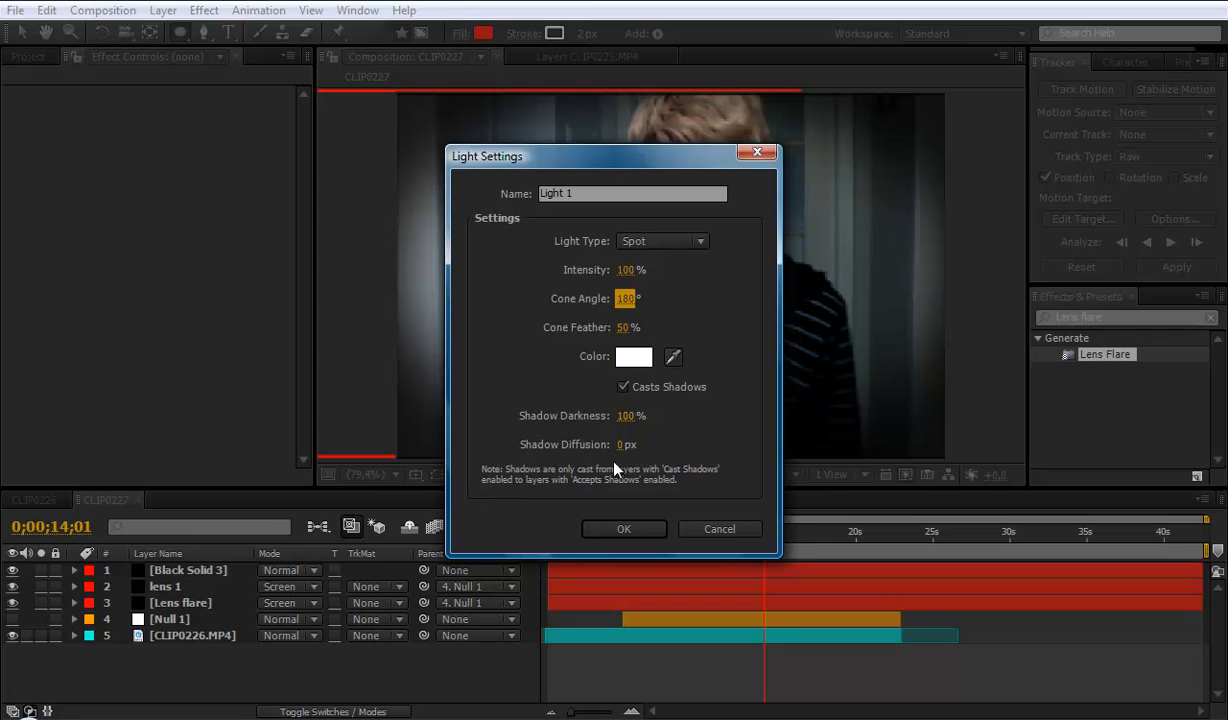
{"action": "left_click", "coordinate": [624, 528]}
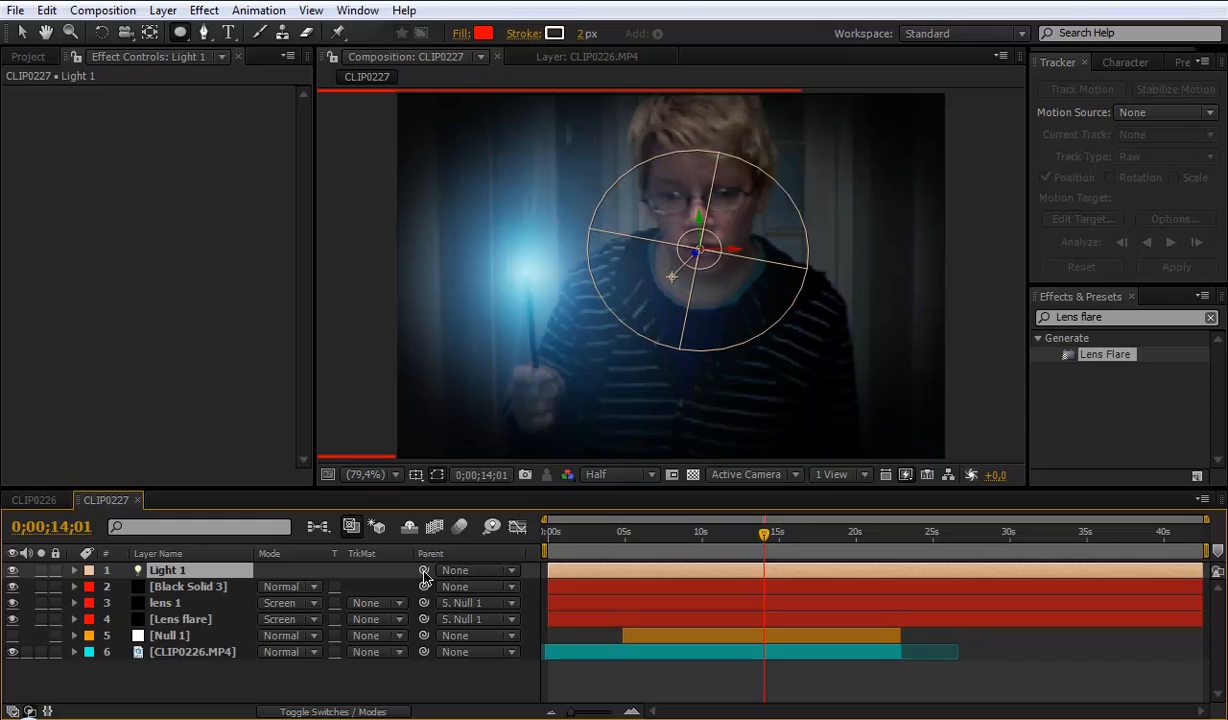
Step: Parent Light 1 to Null 1 and aim its point of interest at the wand's glow
{"action": "left_click", "coordinate": [478, 570]}
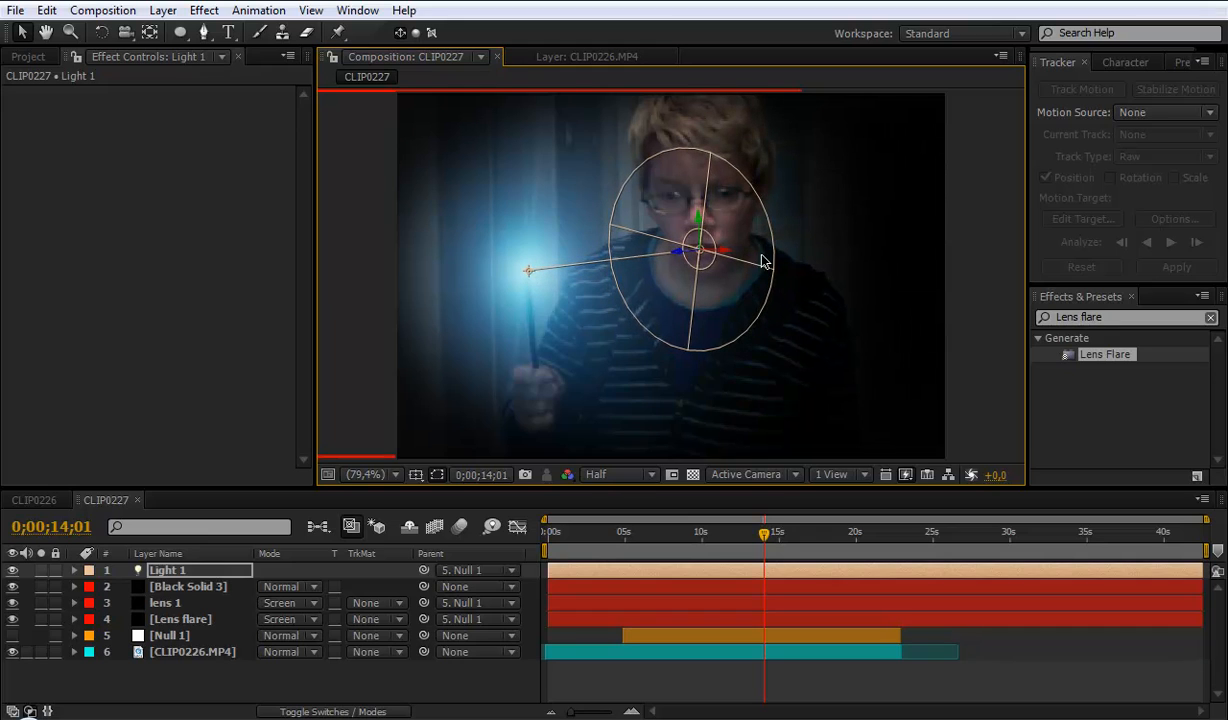
{"action": "left_click_drag", "start_coordinate": [700, 250], "coordinate": [540, 244]}
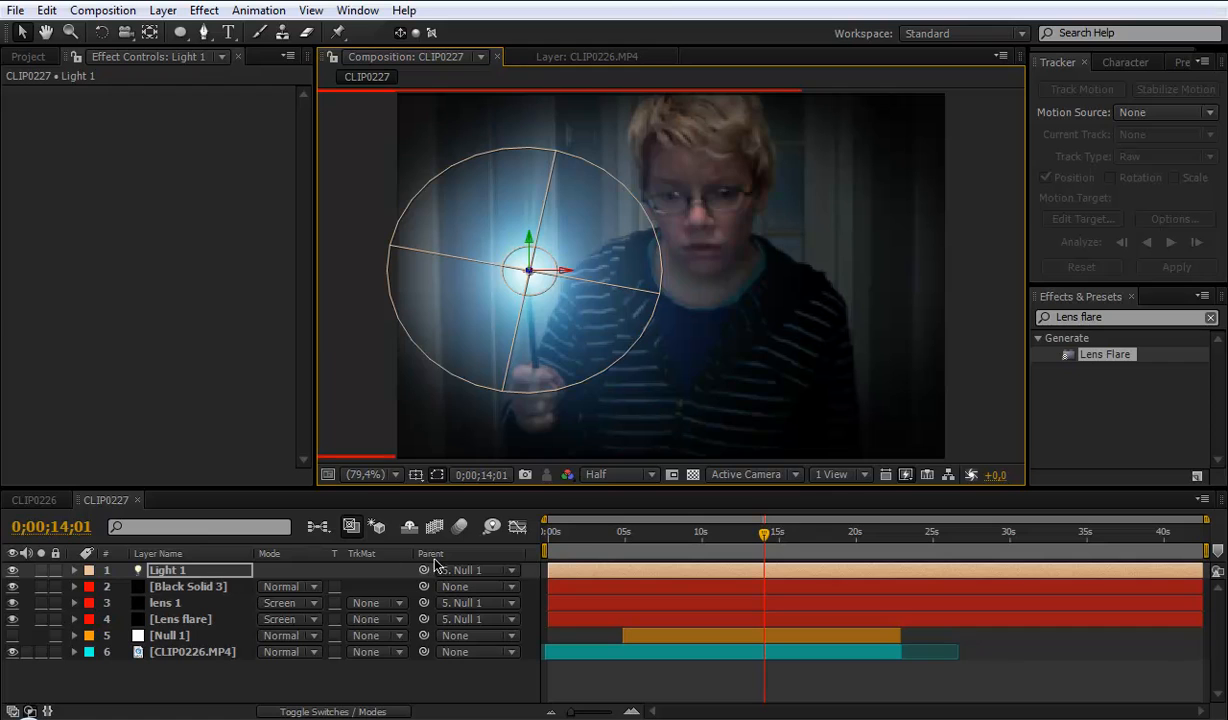
{"action": "left_click", "coordinate": [672, 532]}
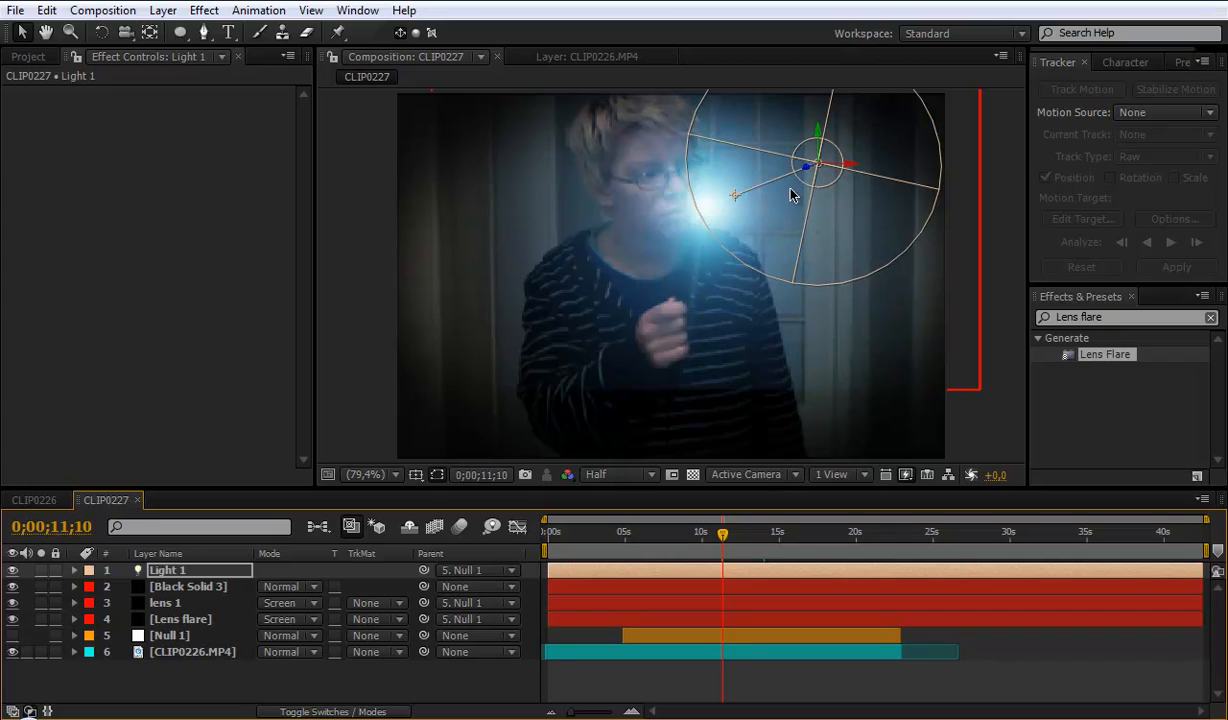
{"action": "mouse_move", "coordinate": [790, 200]}
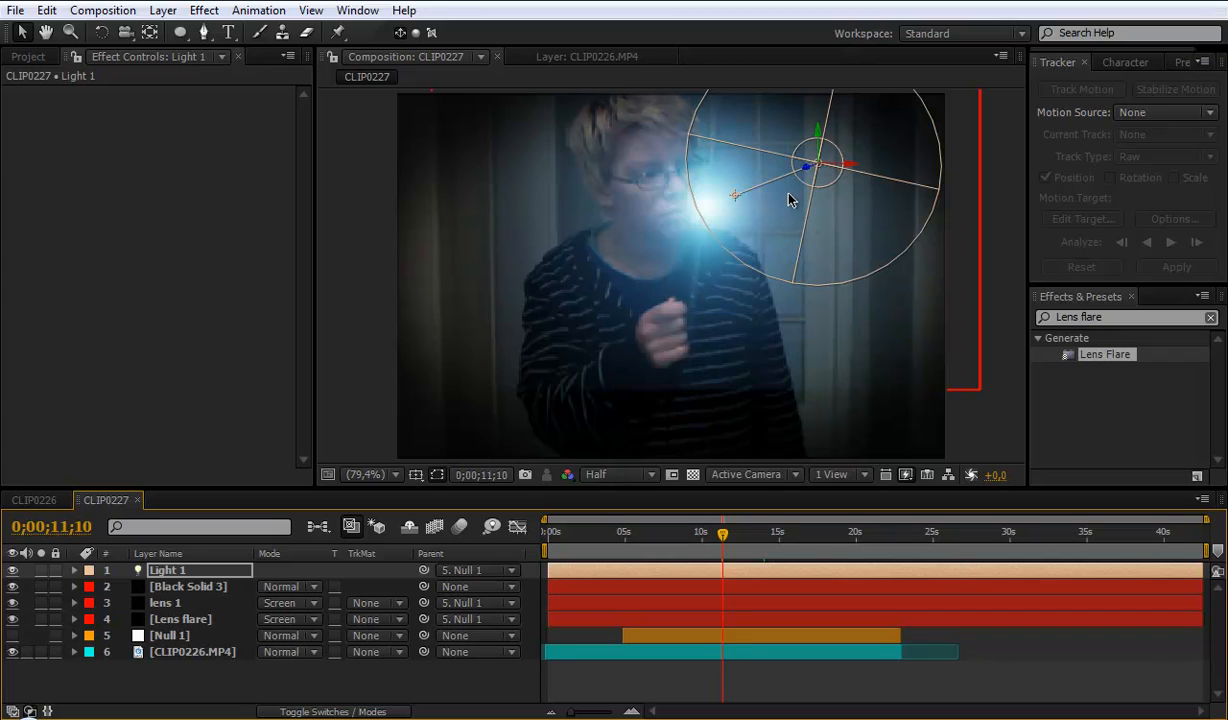
{"action": "mouse_move", "coordinate": [796, 276]}
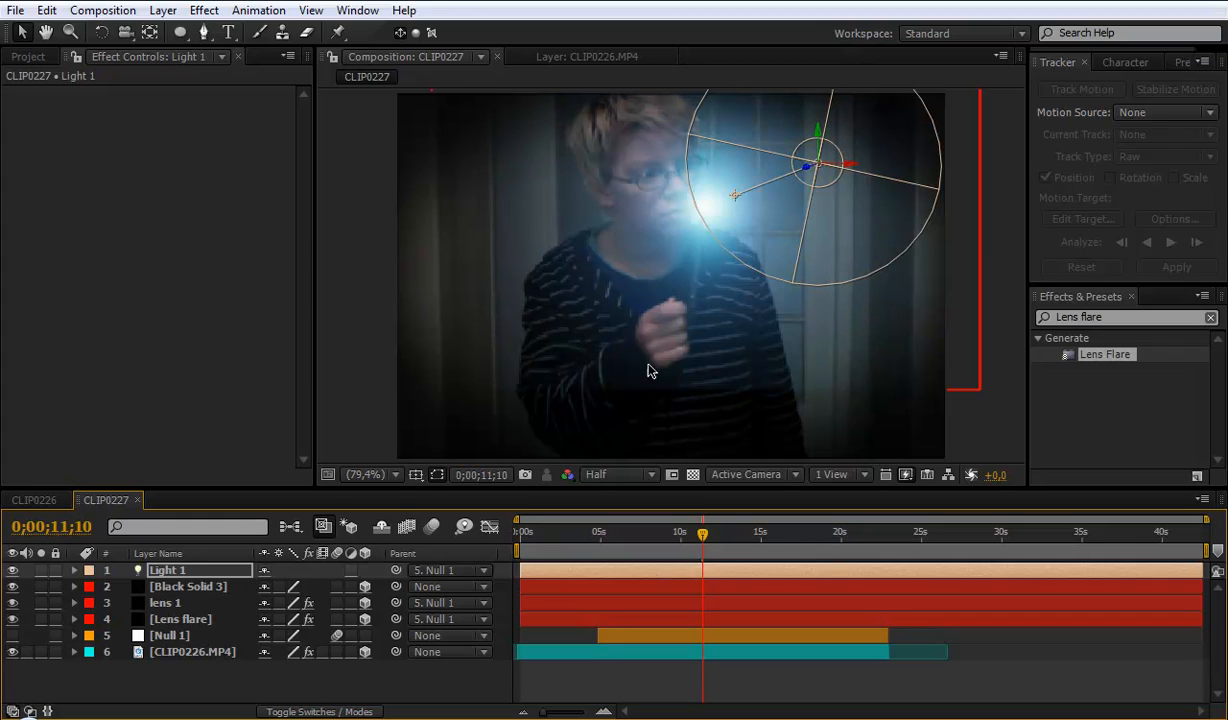
{"action": "mouse_move", "coordinate": [808, 172]}
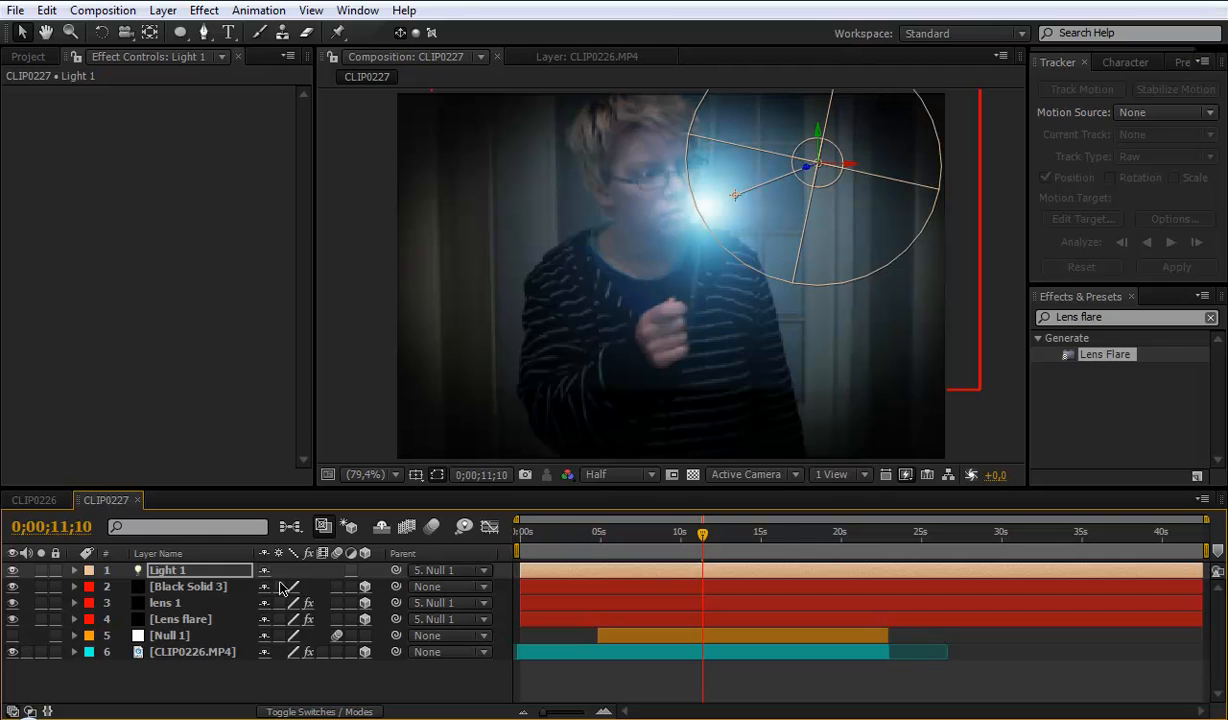
{"action": "mouse_move", "coordinate": [808, 172]}
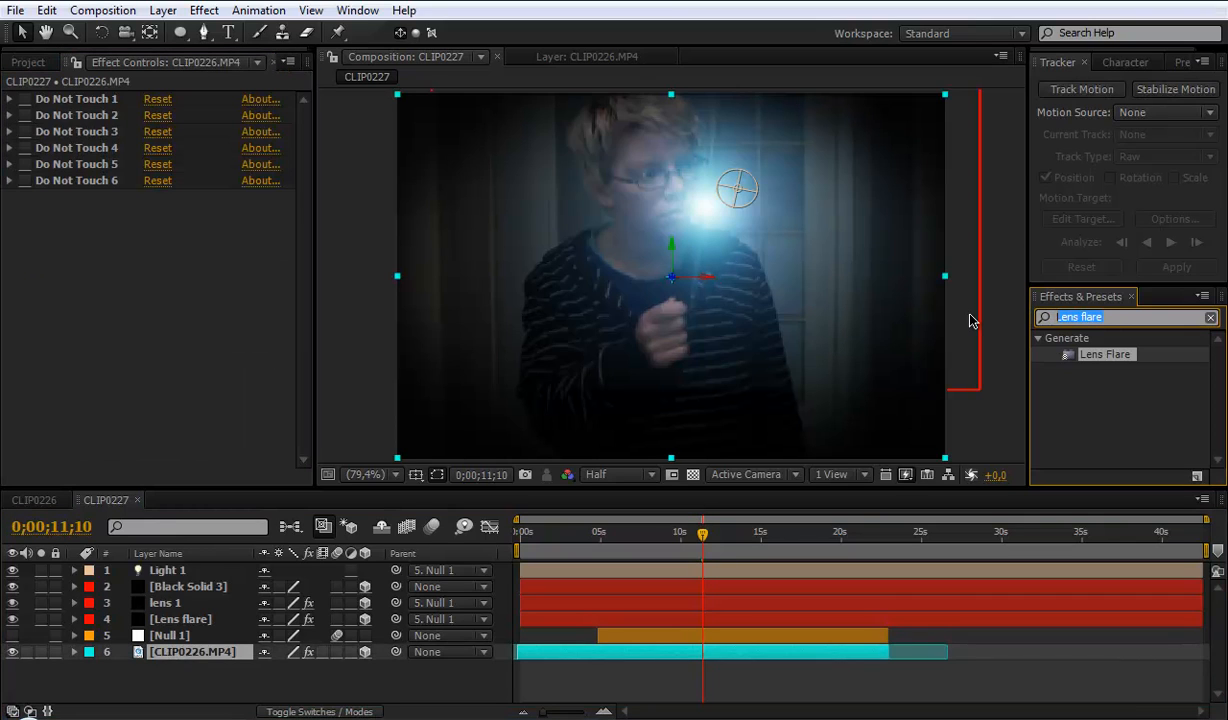
Step: Apply Brightness & Contrast to the webcam clip with Contrast set to 25
{"action": "type", "text": "brith"}
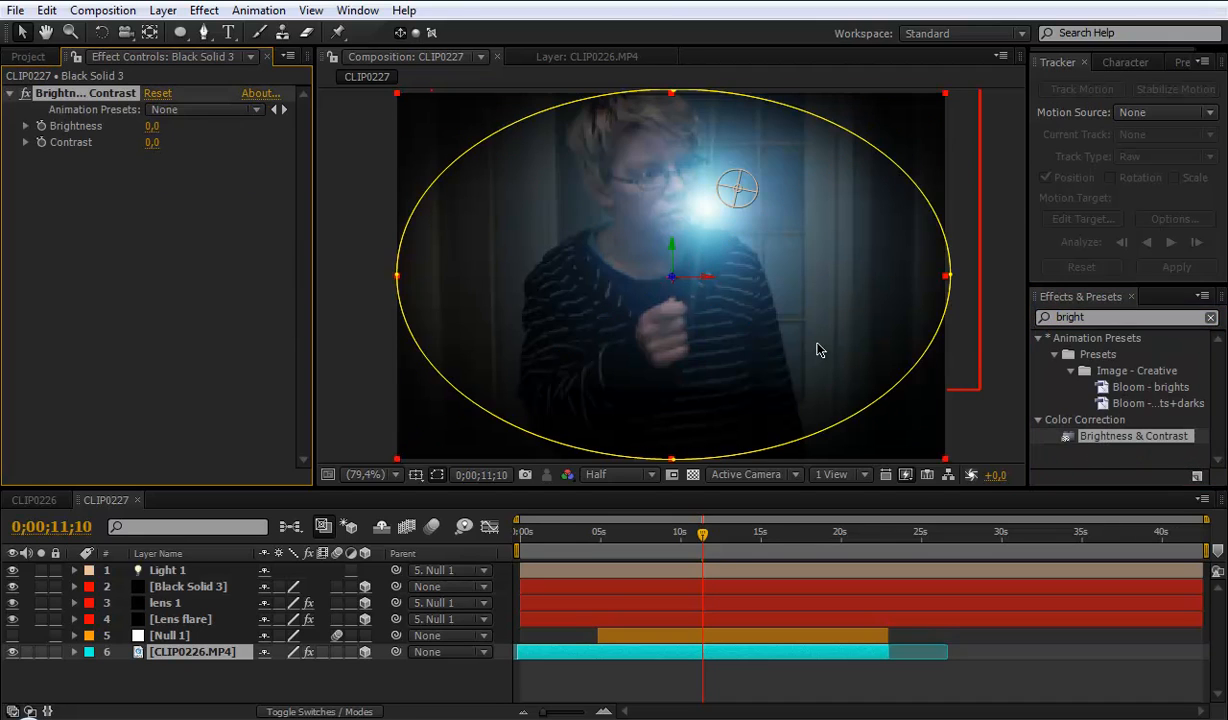
{"action": "left_click", "coordinate": [192, 652]}
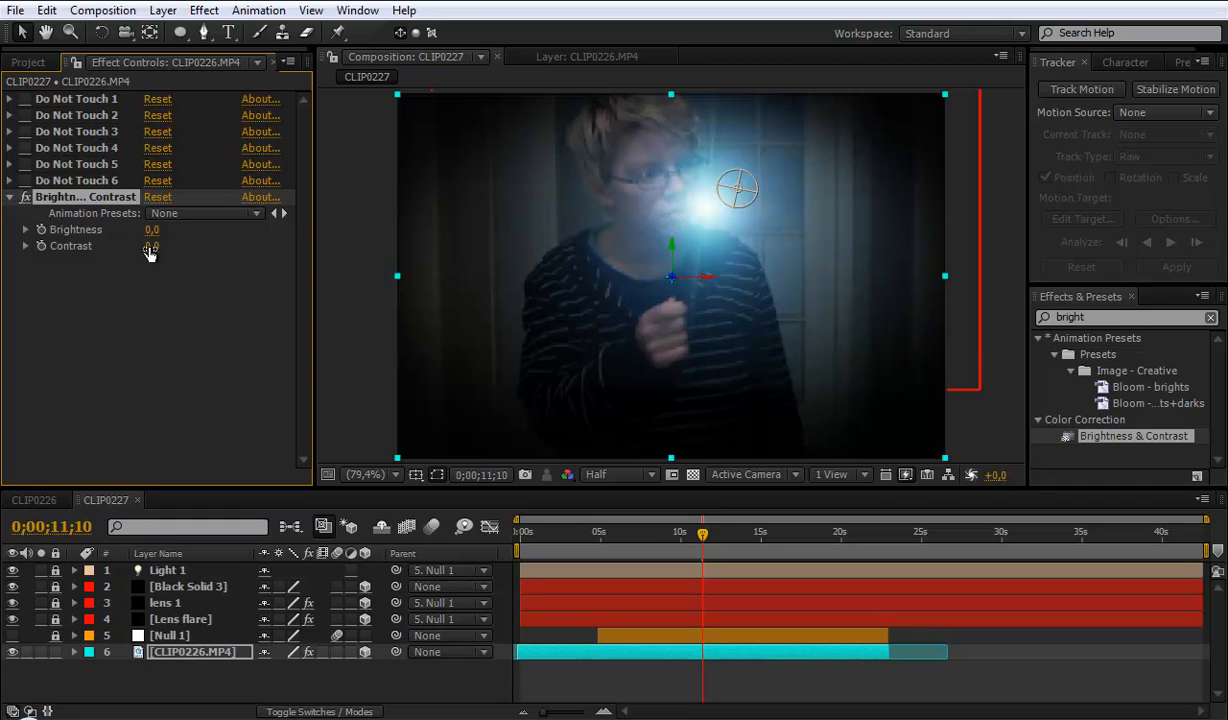
{"action": "left_click", "coordinate": [152, 246]}
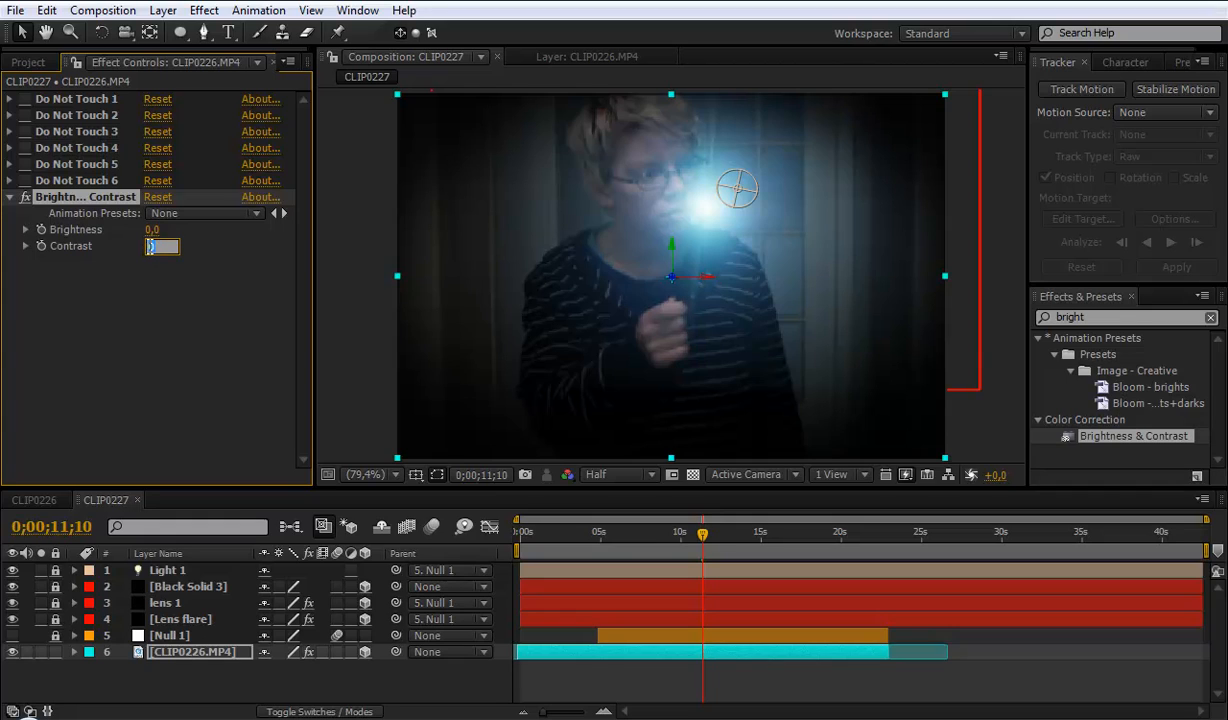
{"action": "type", "text": "25,0"}
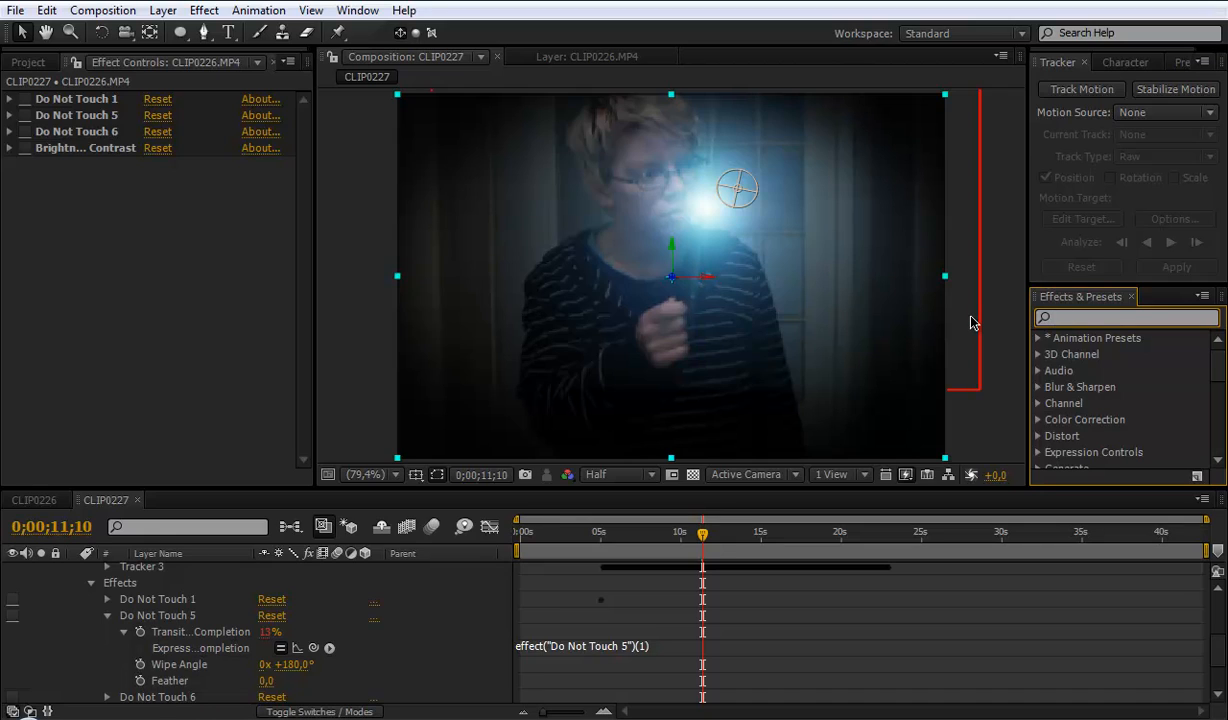
Step: Apply Tint to the webcam clip and set Map White To to a blue shade
{"action": "type", "text": "tint"}
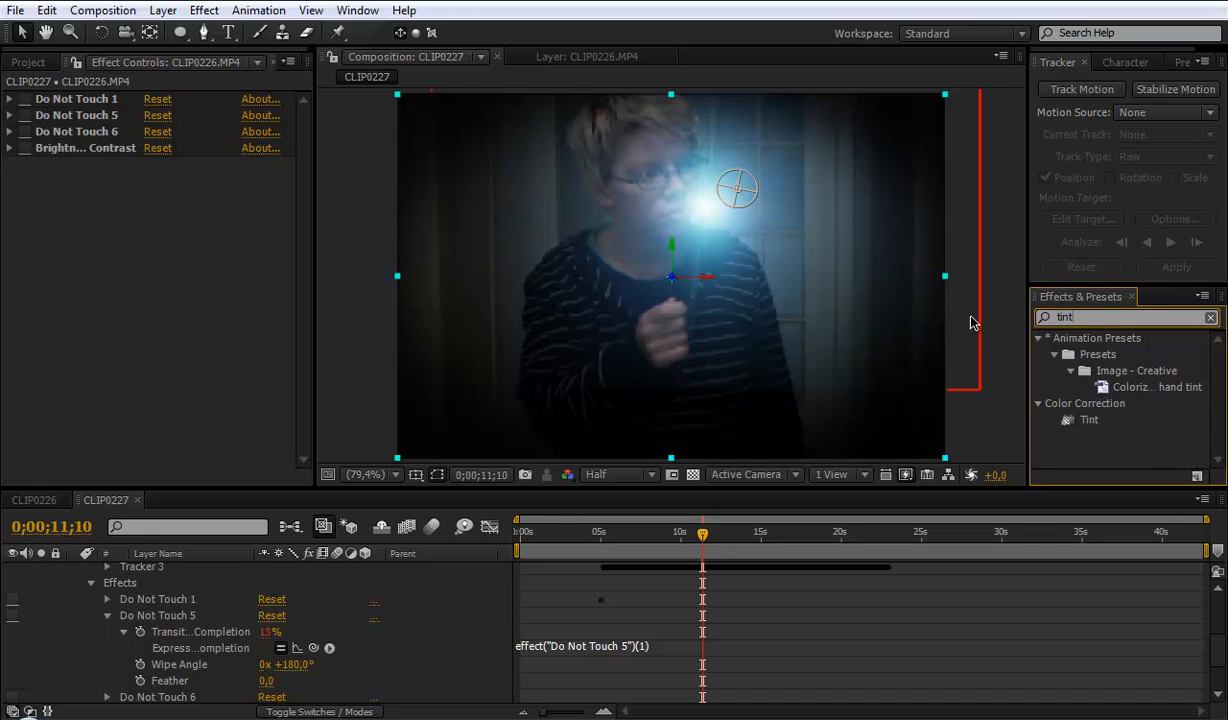
{"action": "double_click", "coordinate": [1088, 420]}
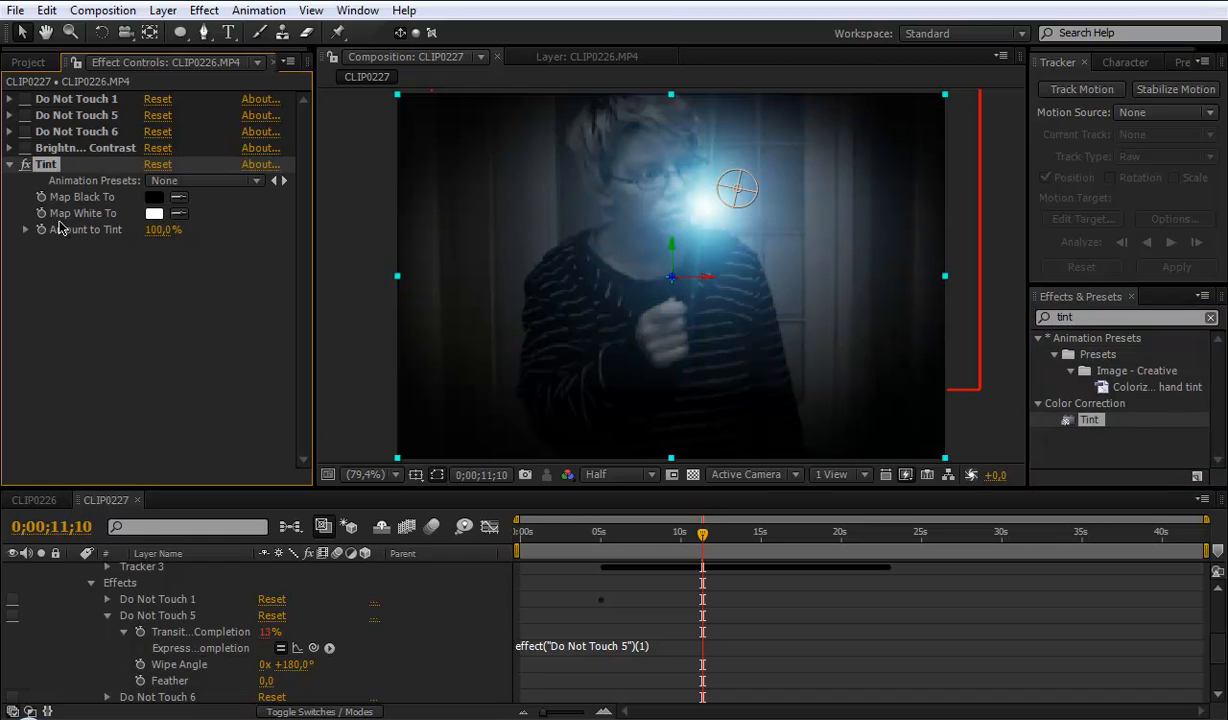
{"action": "left_click", "coordinate": [156, 212]}
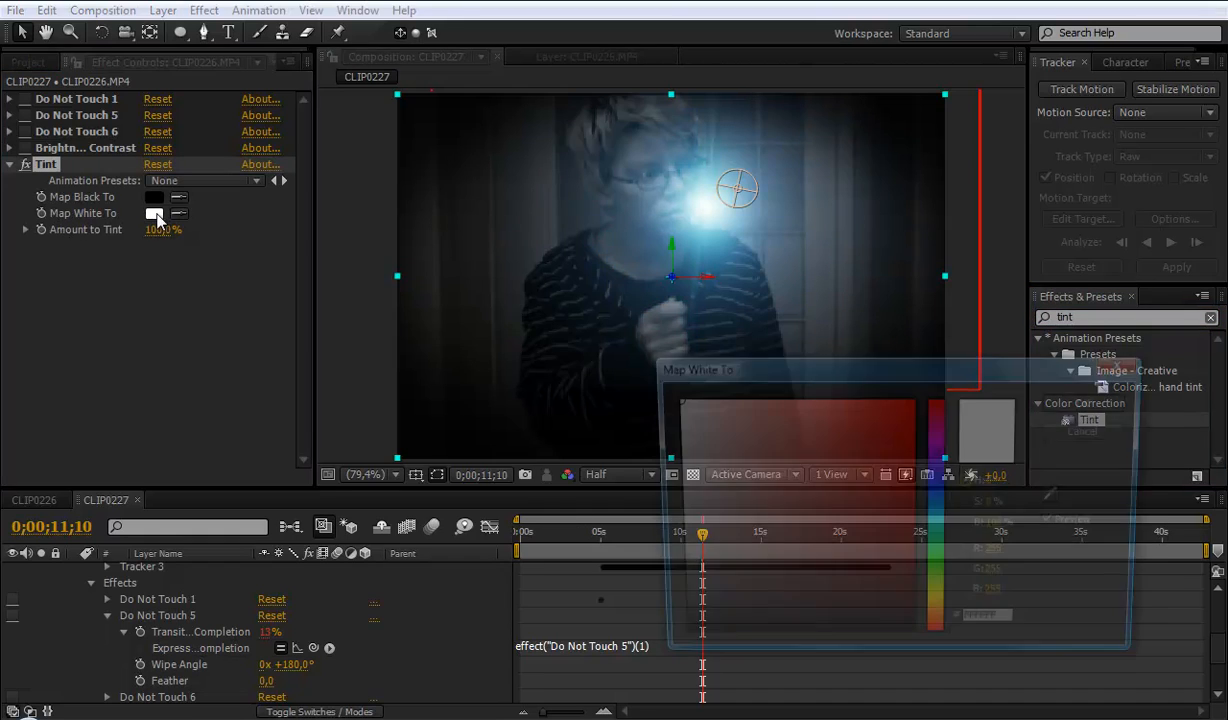
{"action": "left_click", "coordinate": [154, 212]}
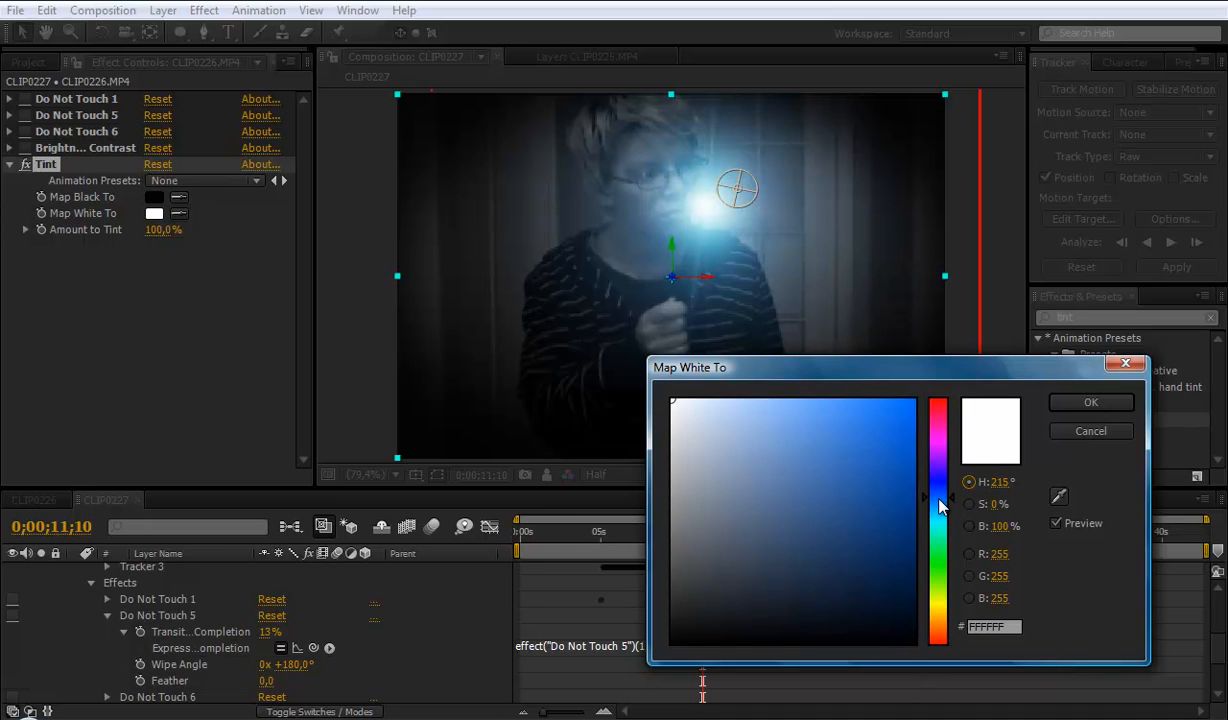
{"action": "left_click", "coordinate": [1092, 400]}
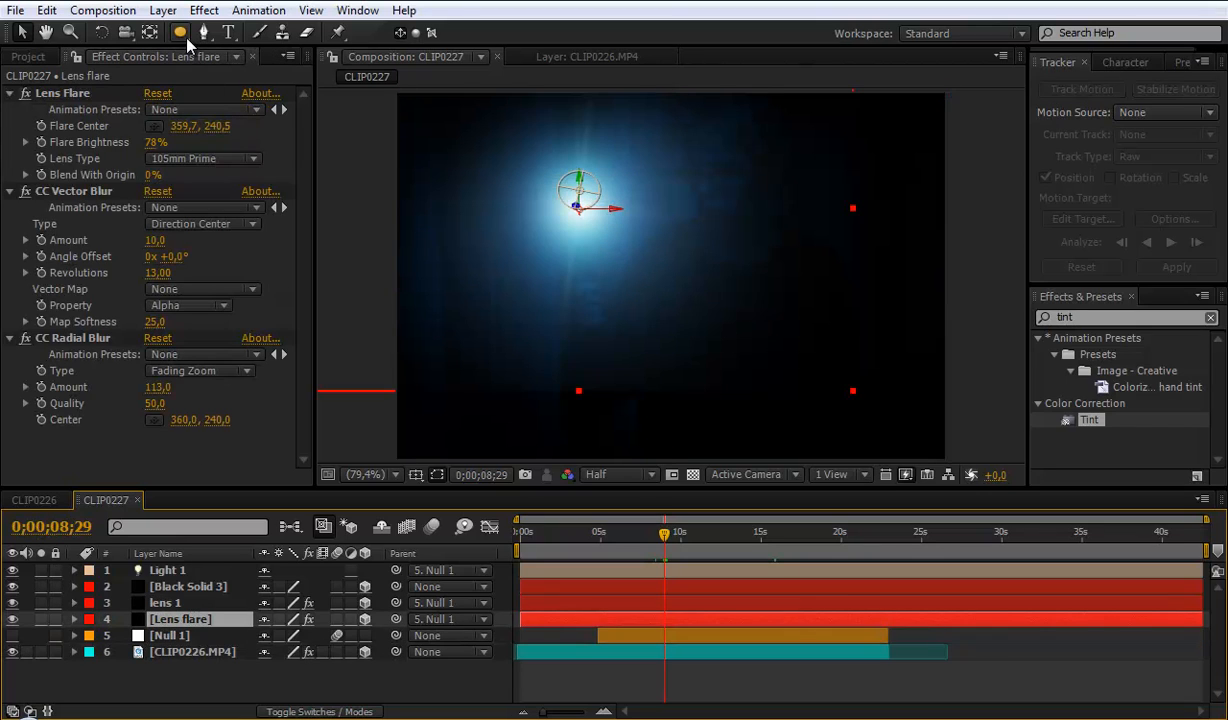
{"action": "mouse_move", "coordinate": [180, 32]}
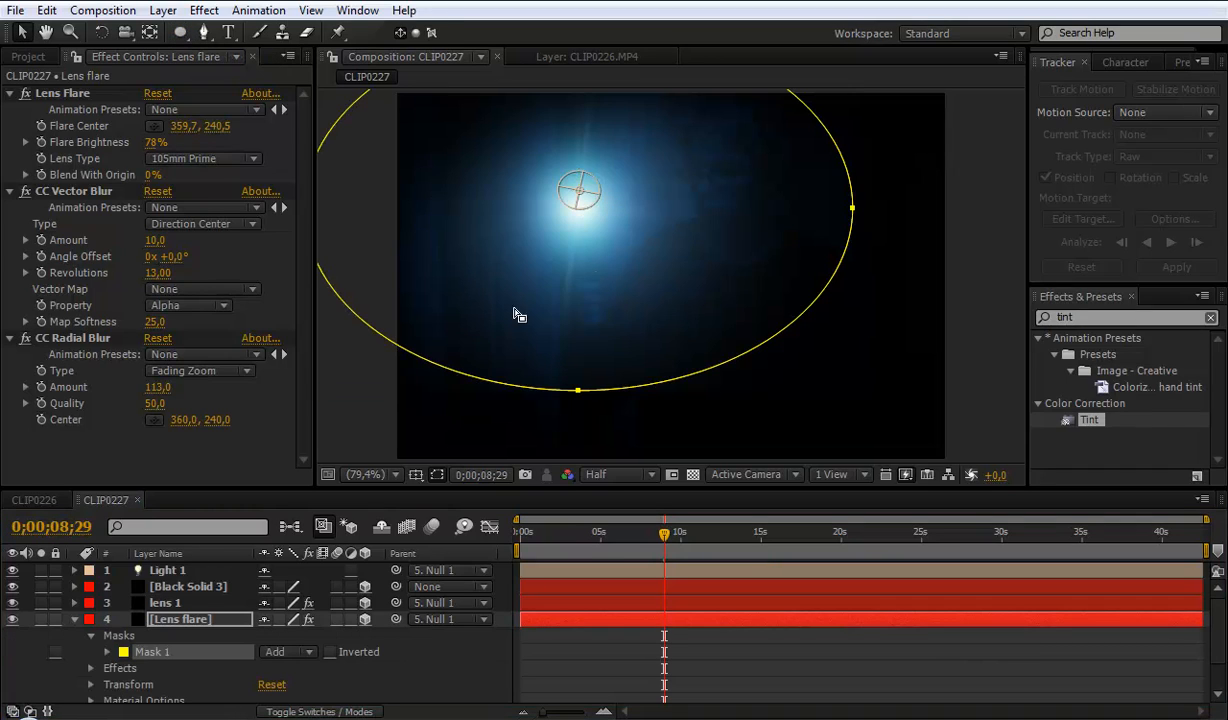
{"action": "mouse_move", "coordinate": [184, 632]}
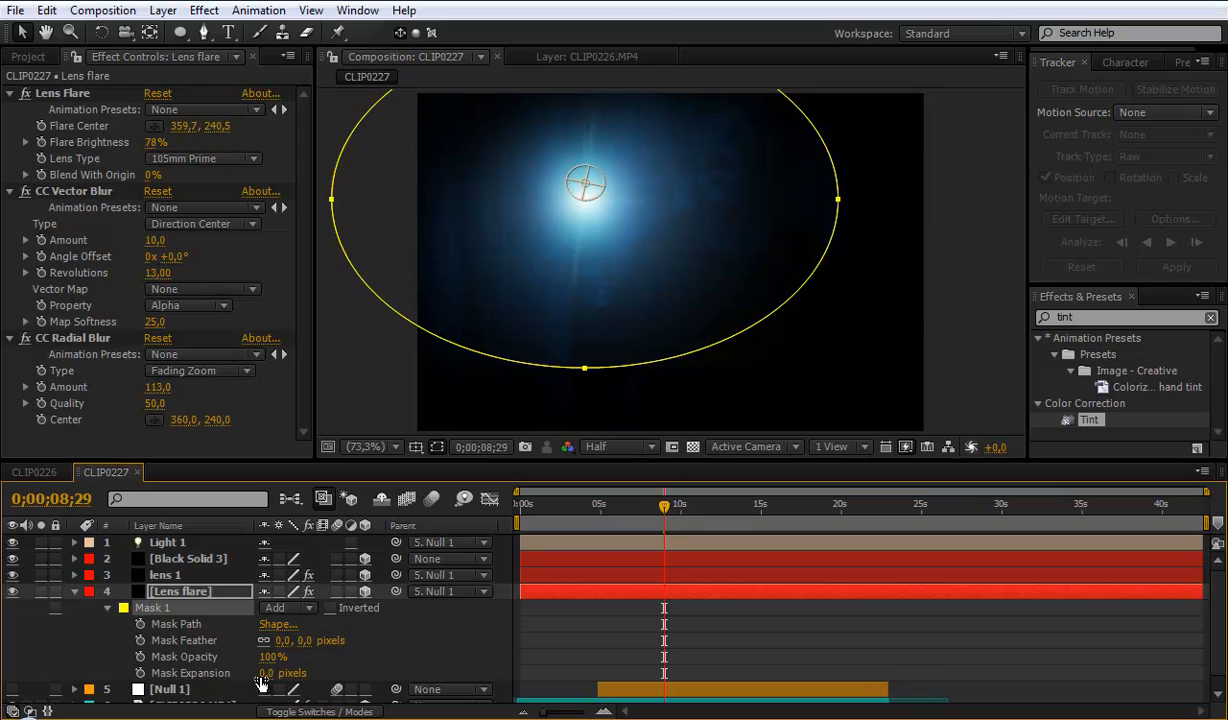
Step: Soften the Lens flare mask with feather 97 and expansion -144, then select lens 1
{"action": "left_click", "coordinate": [284, 672]}
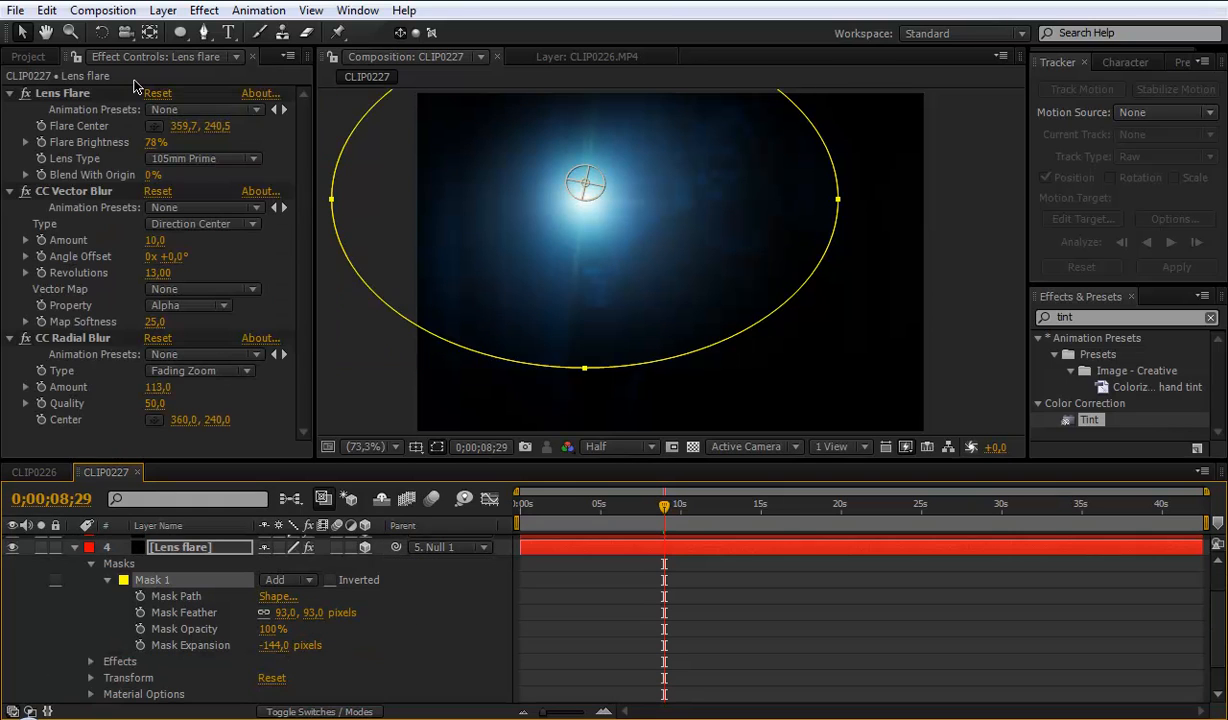
{"action": "left_click", "coordinate": [78, 124]}
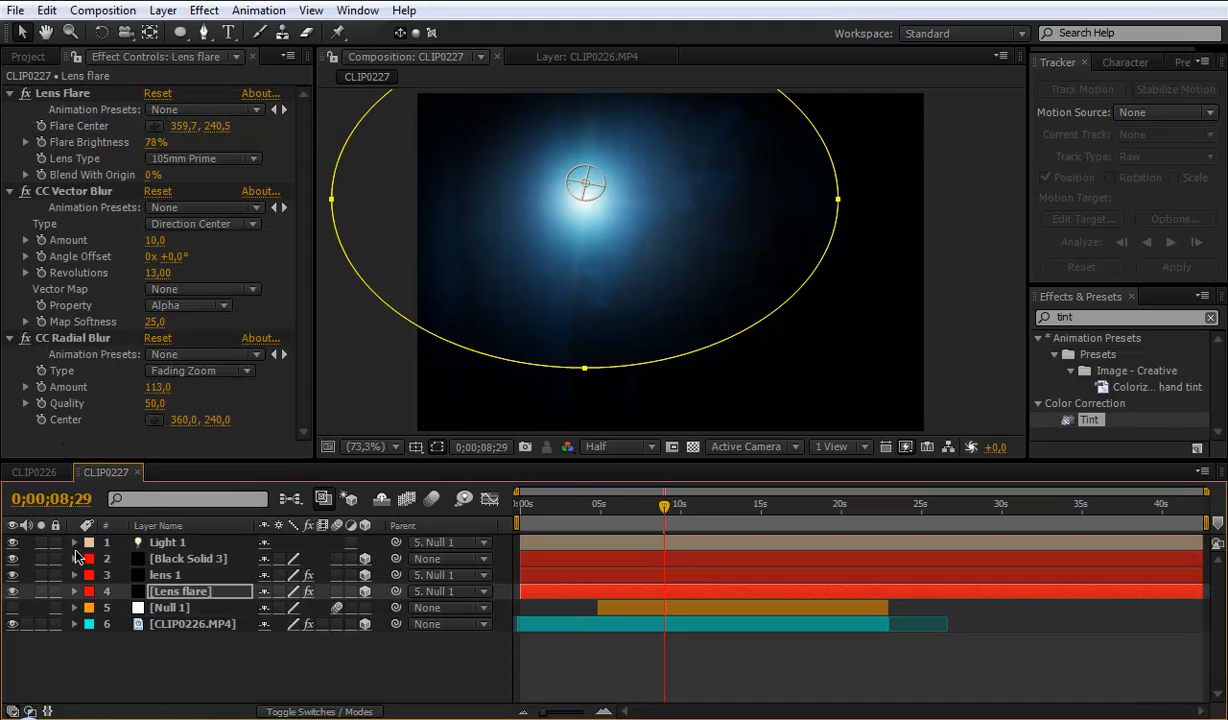
{"action": "left_click", "coordinate": [164, 576]}
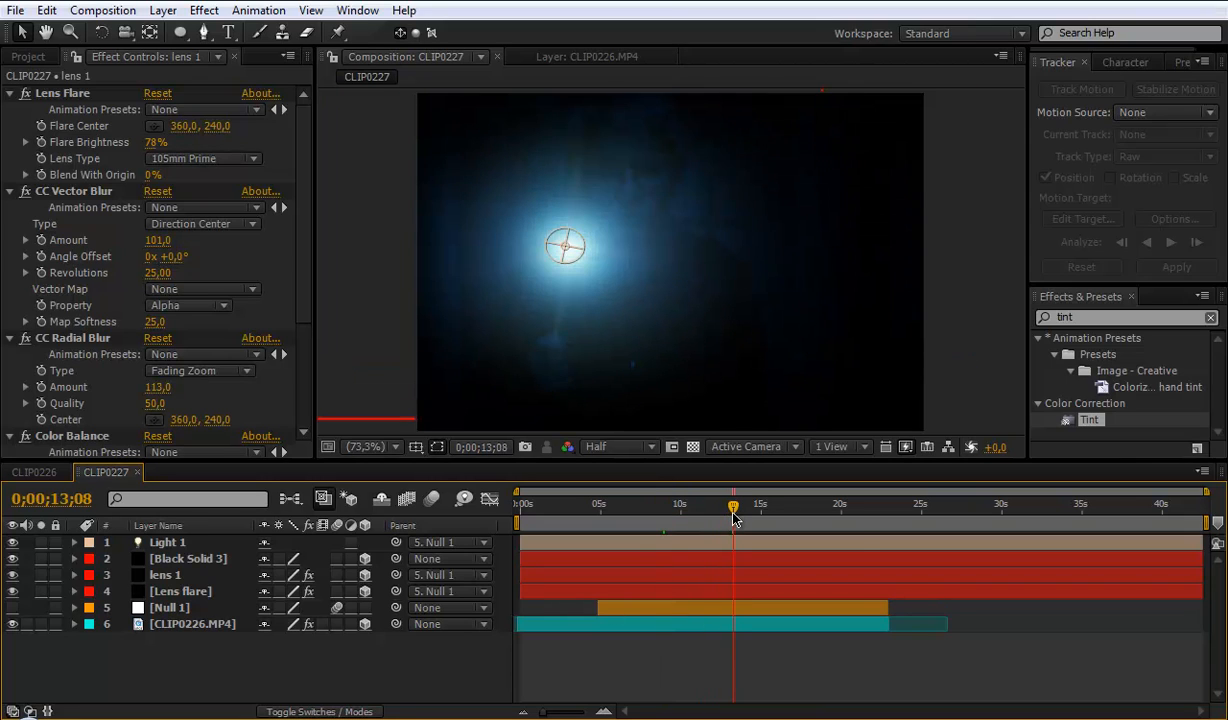
{"action": "left_click_drag", "start_coordinate": [732, 504], "coordinate": [772, 504]}
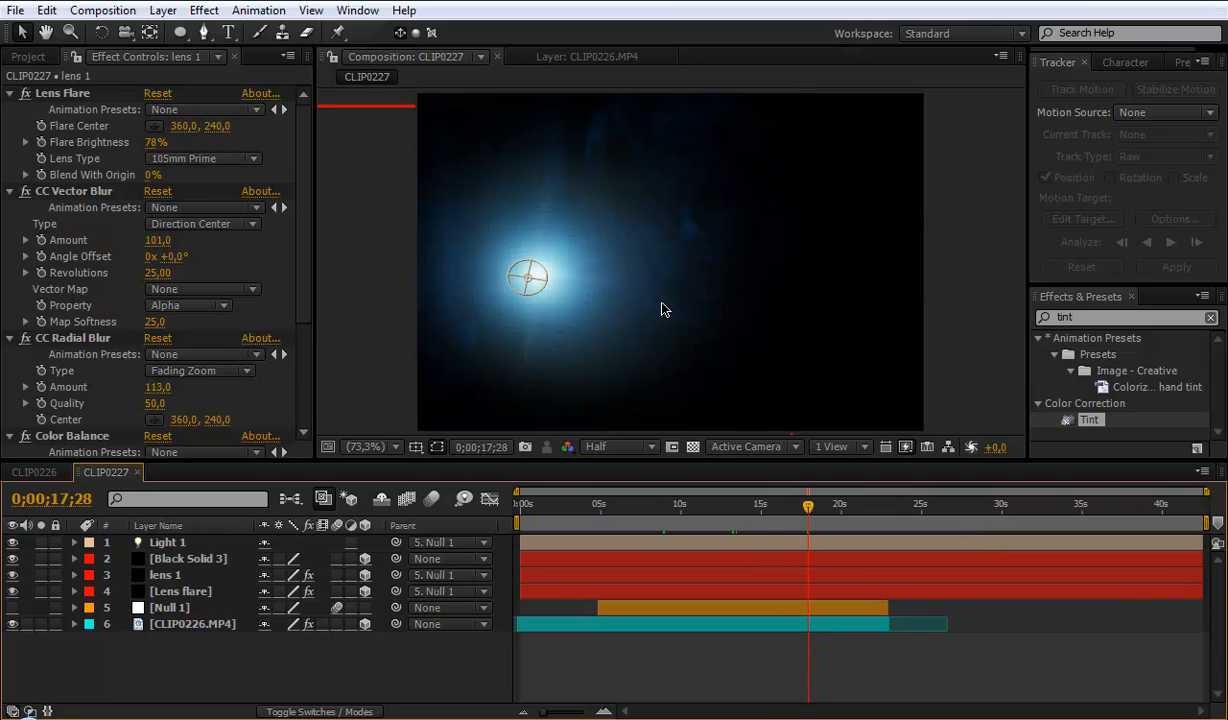
{"action": "left_click", "coordinate": [754, 504]}
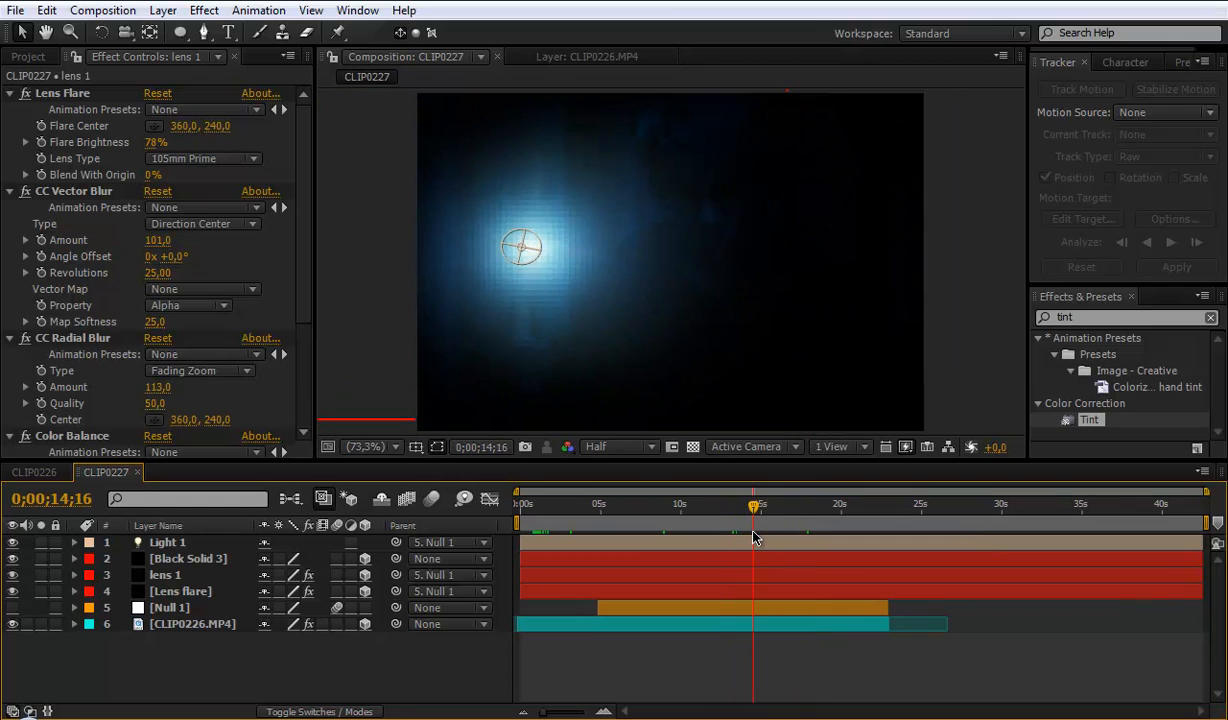
{"action": "left_click_drag", "start_coordinate": [754, 510], "coordinate": [788, 510]}
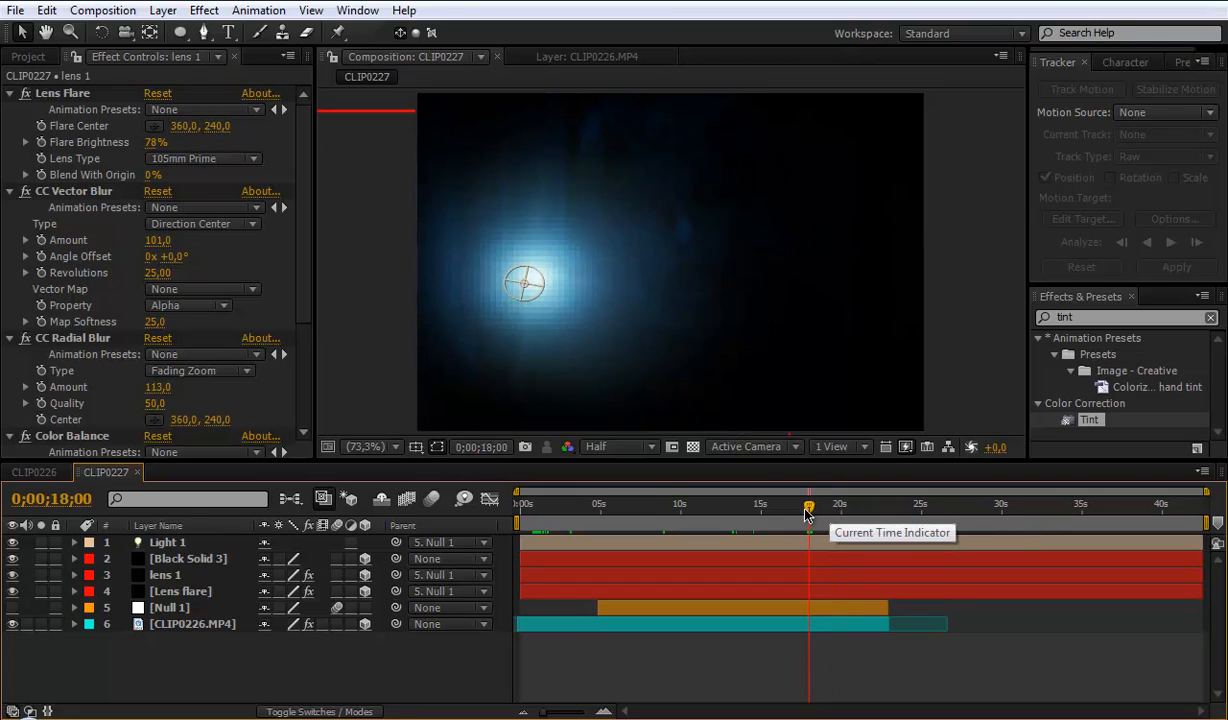
{"action": "left_click_drag", "start_coordinate": [808, 510], "coordinate": [806, 510]}
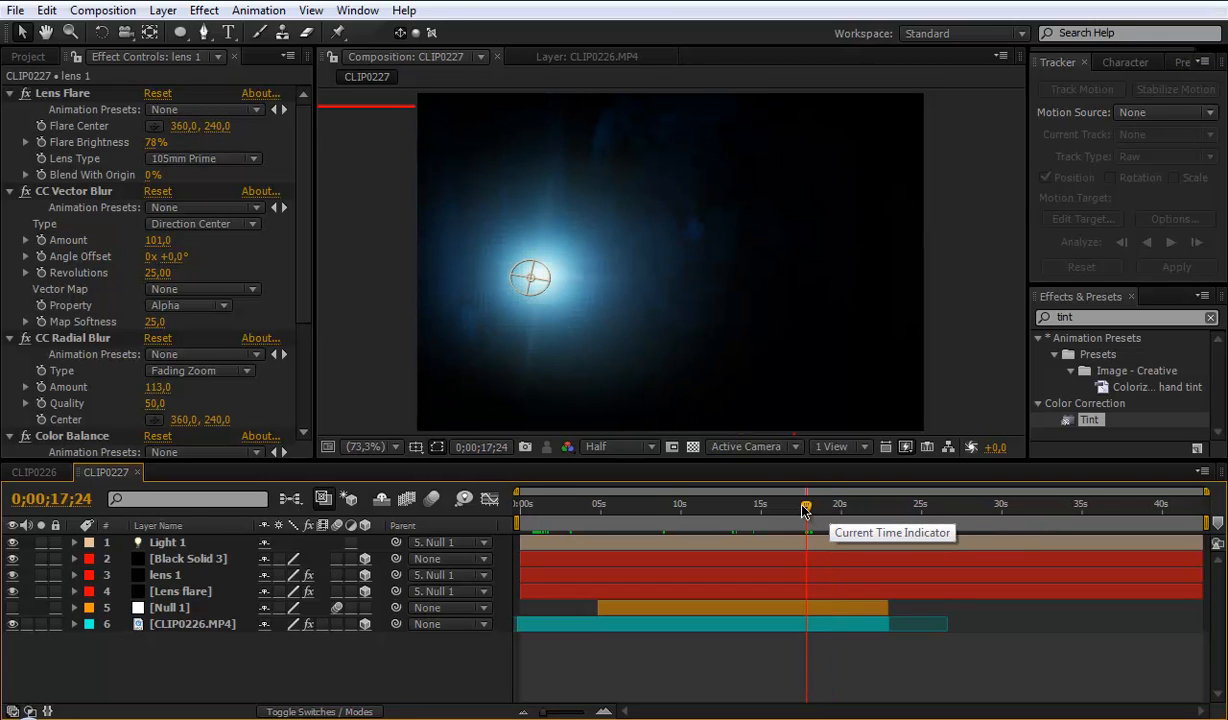
{"action": "mouse_move", "coordinate": [850, 504]}
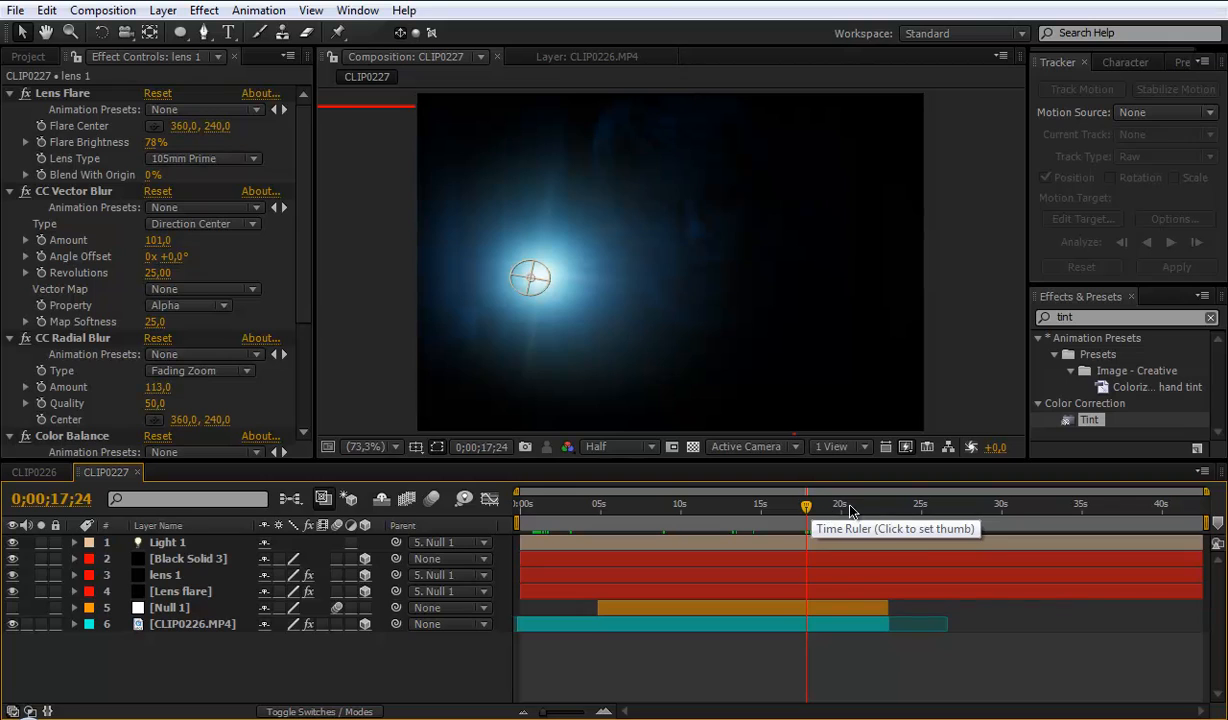
{"action": "left_click", "coordinate": [828, 504]}
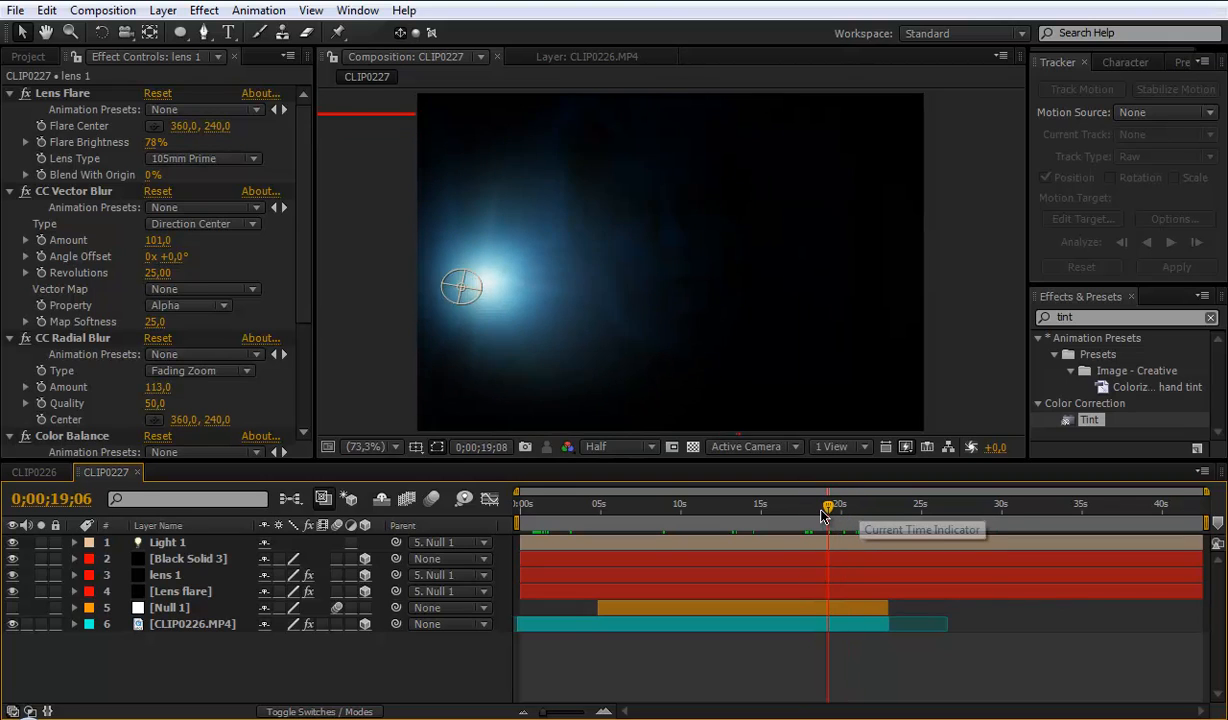
{"action": "left_click_drag", "start_coordinate": [828, 516], "coordinate": [820, 516]}
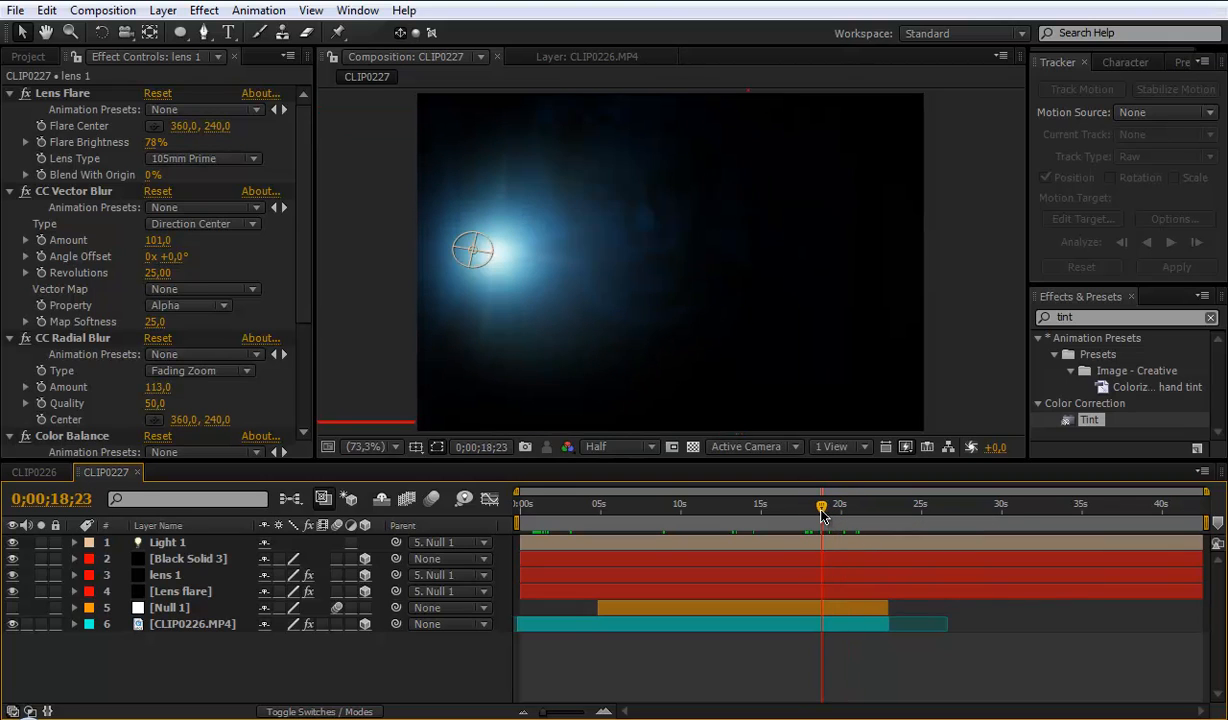